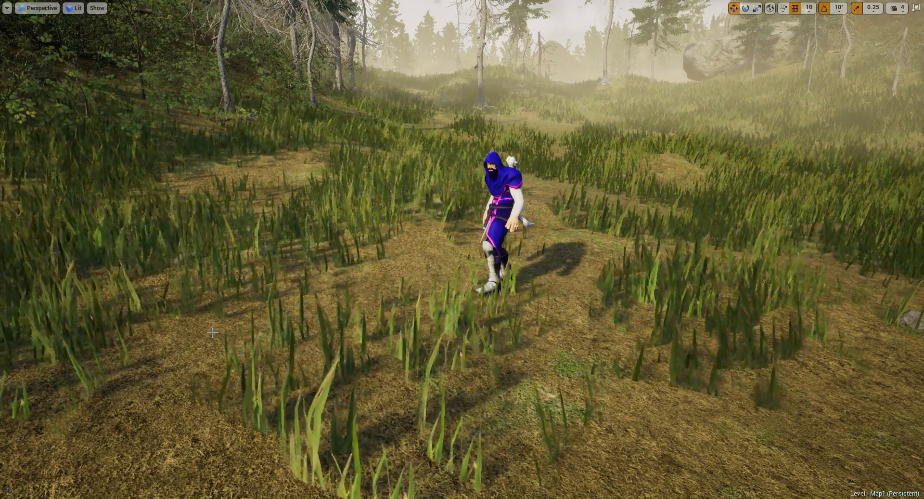
{"action": "mouse_move", "coordinate": [463, 249]}
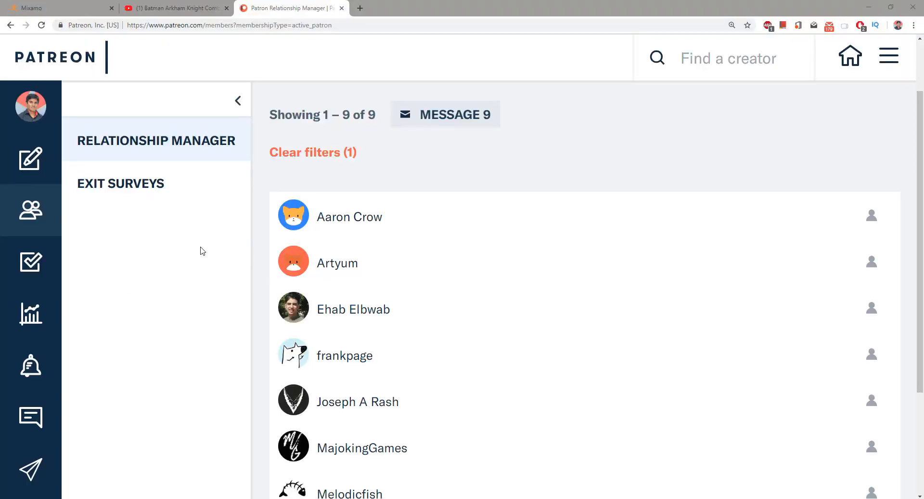
{"action": "mouse_move", "coordinate": [200, 249]}
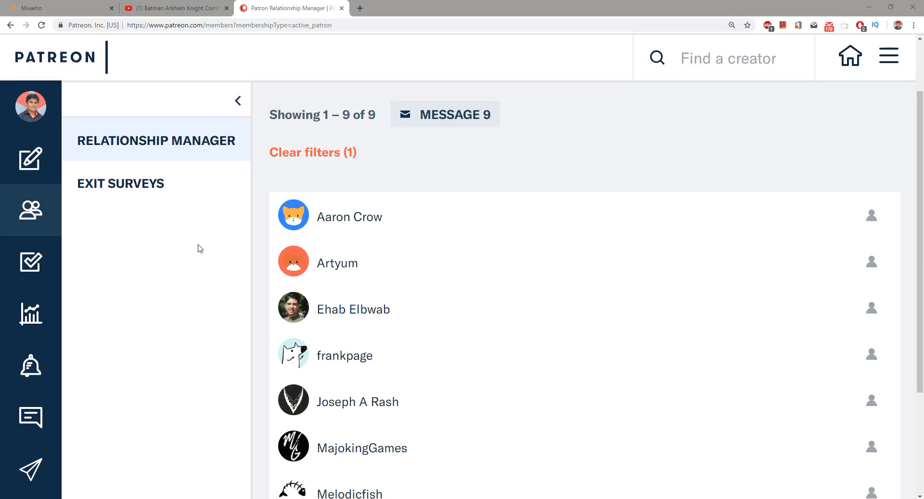
Browse the Content Browser into the Character folder, briefly checking Materials.
{"action": "scroll", "scroll_direction": "down", "scroll_amount": 3}
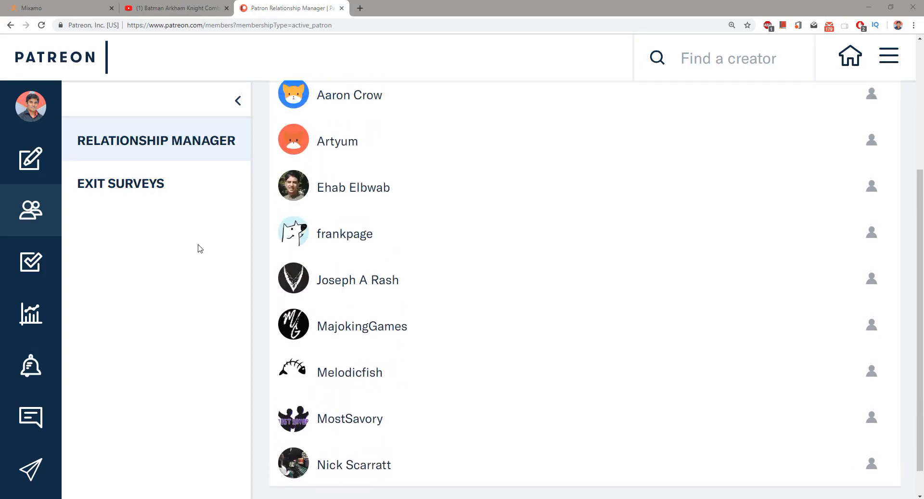
{"action": "scroll", "scroll_direction": "up", "scroll_amount": 3}
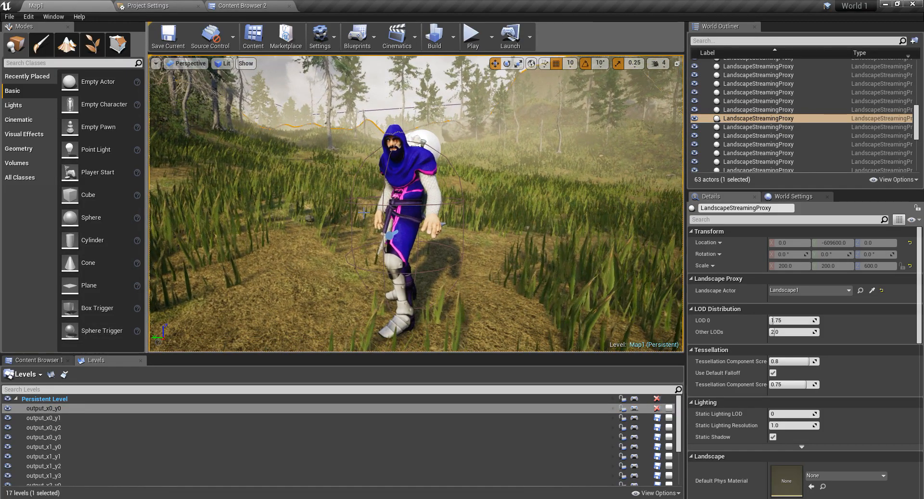
{"action": "left_click", "coordinate": [242, 6]}
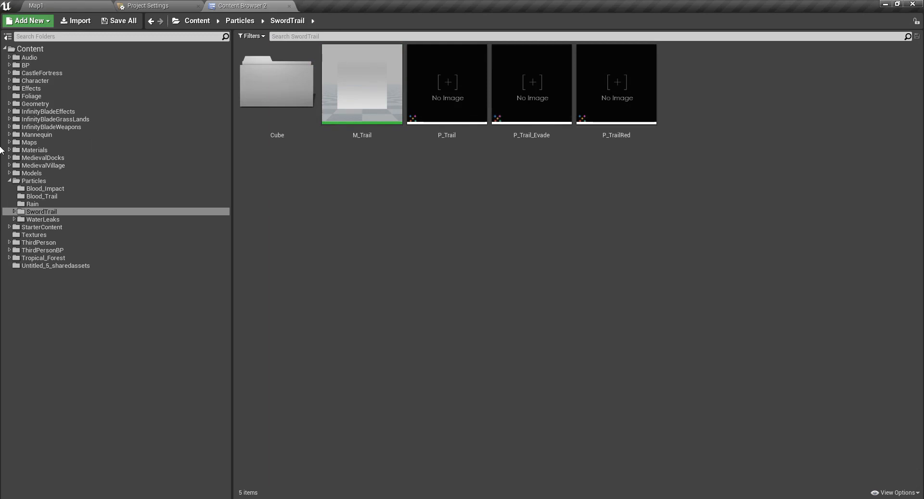
{"action": "left_click", "coordinate": [35, 80]}
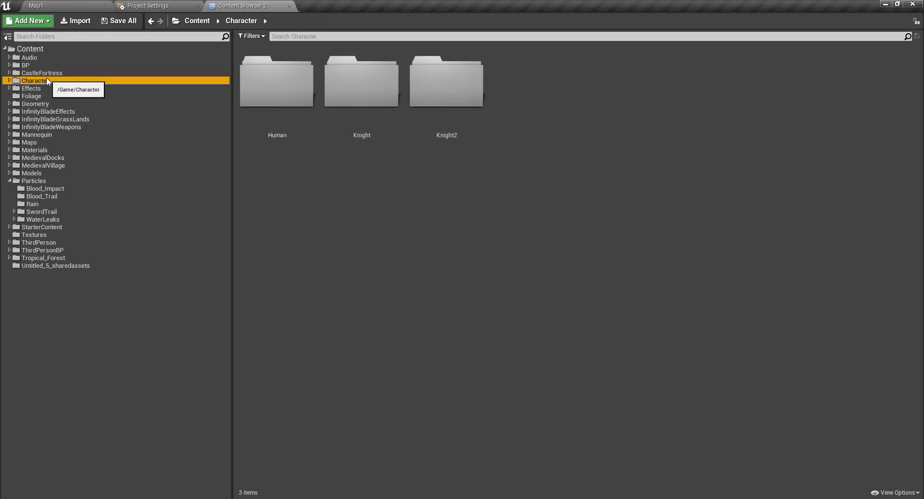
{"action": "mouse_move", "coordinate": [75, 187]}
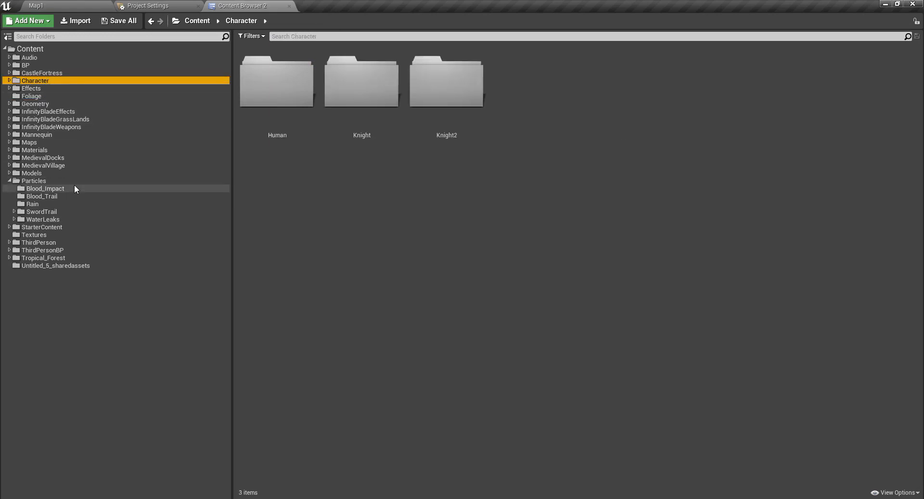
{"action": "mouse_move", "coordinate": [42, 211]}
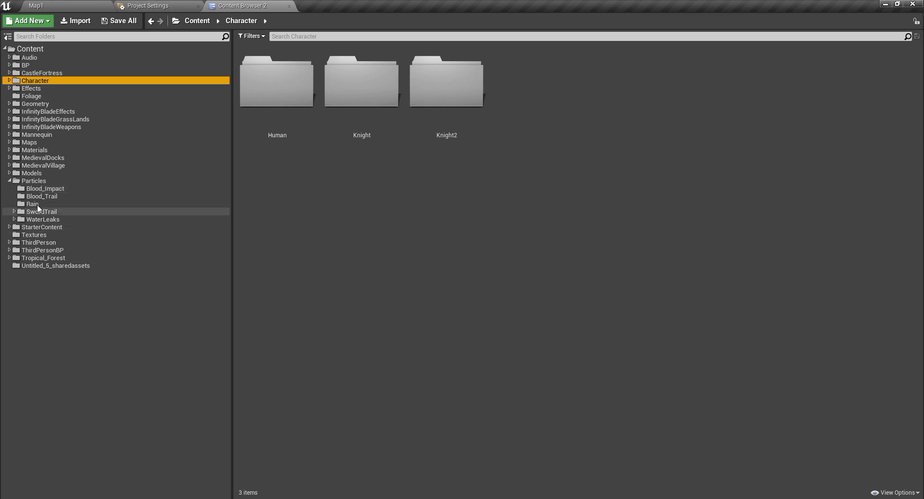
{"action": "left_click", "coordinate": [34, 149]}
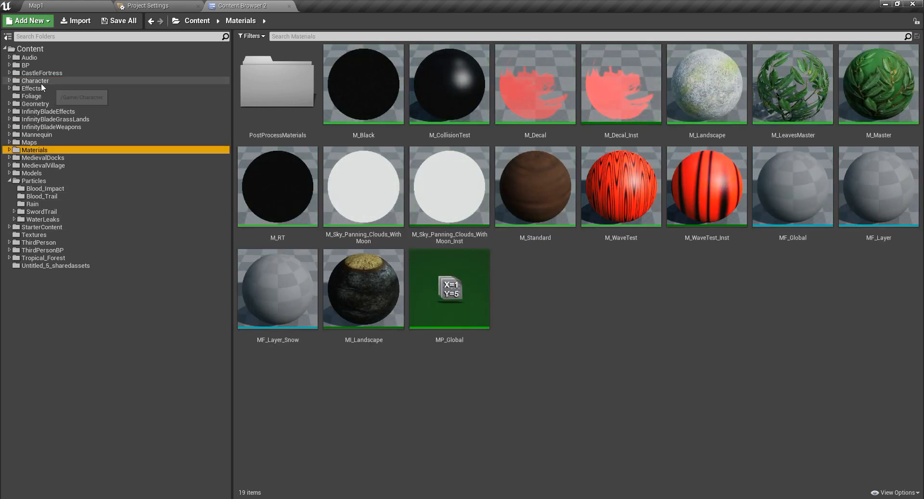
{"action": "left_click", "coordinate": [36, 80]}
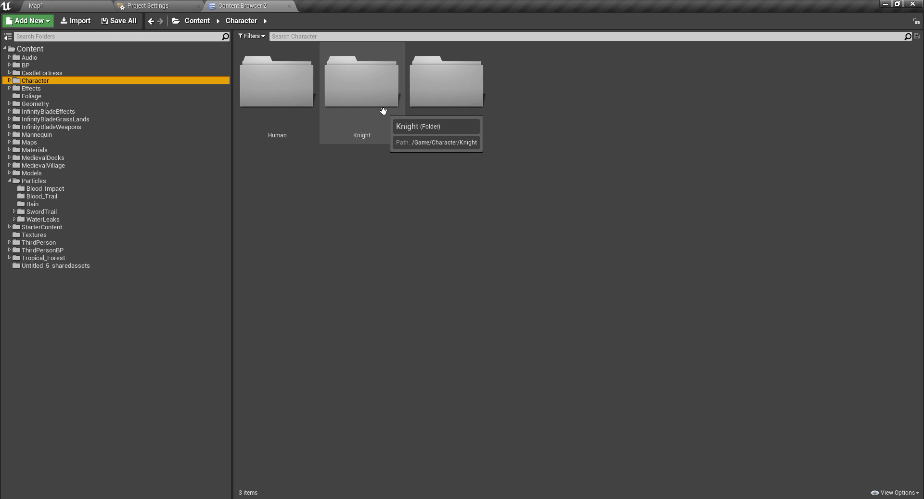
Enter the Human character folder and open the Ch_Human blueprint.
{"action": "left_click", "coordinate": [361, 81]}
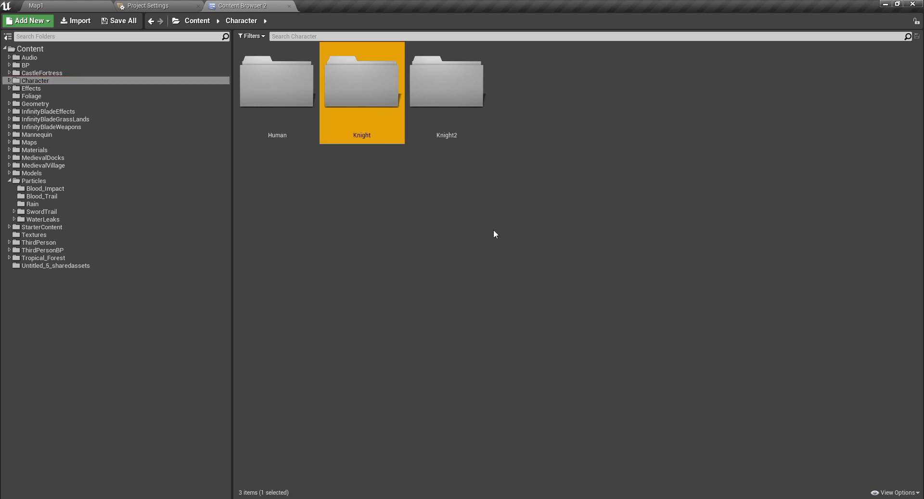
{"action": "double_click", "coordinate": [278, 83]}
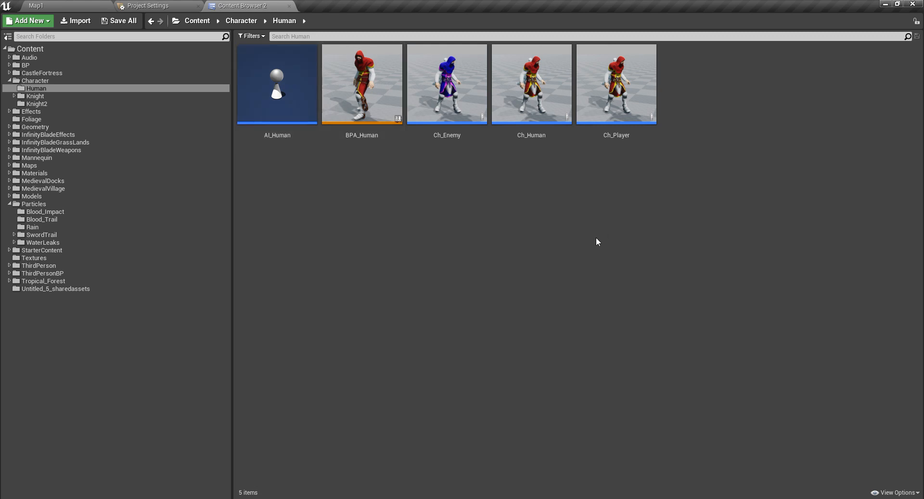
{"action": "double_click", "coordinate": [531, 84]}
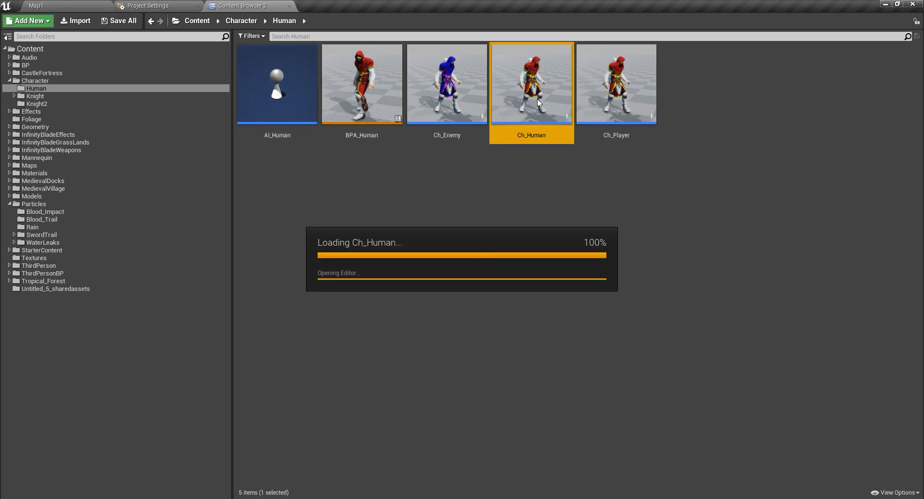
Open Ch_Human's Fight graph and enter its Block collapsed graph with the lock-on and delay nodes.
{"action": "double_click", "coordinate": [532, 84]}
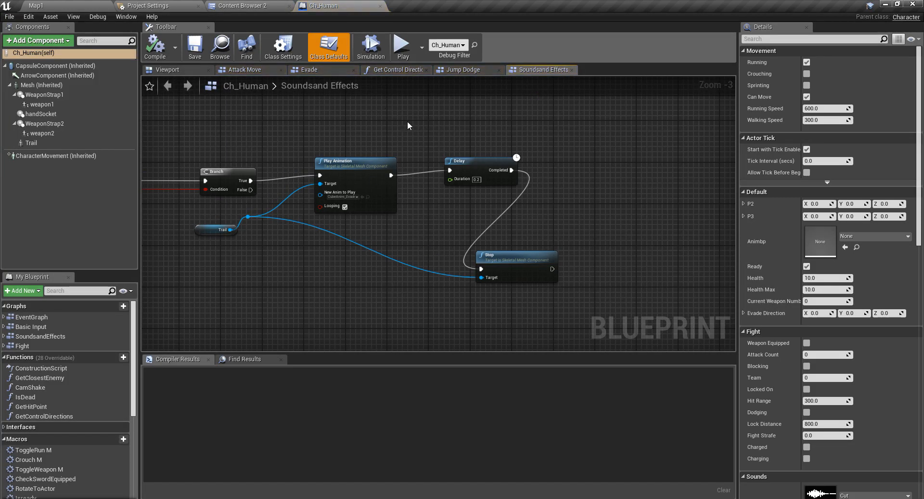
{"action": "scroll", "scroll_direction": "down", "scroll_amount": 3}
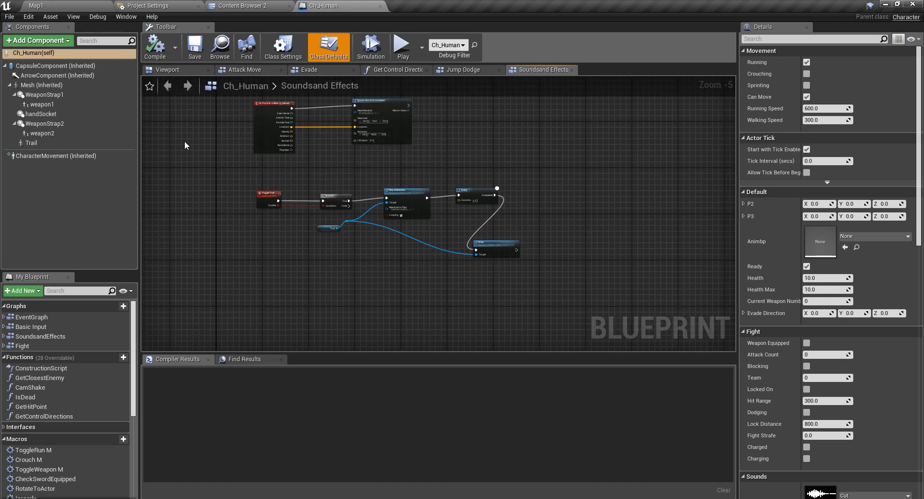
{"action": "left_click", "coordinate": [308, 69]}
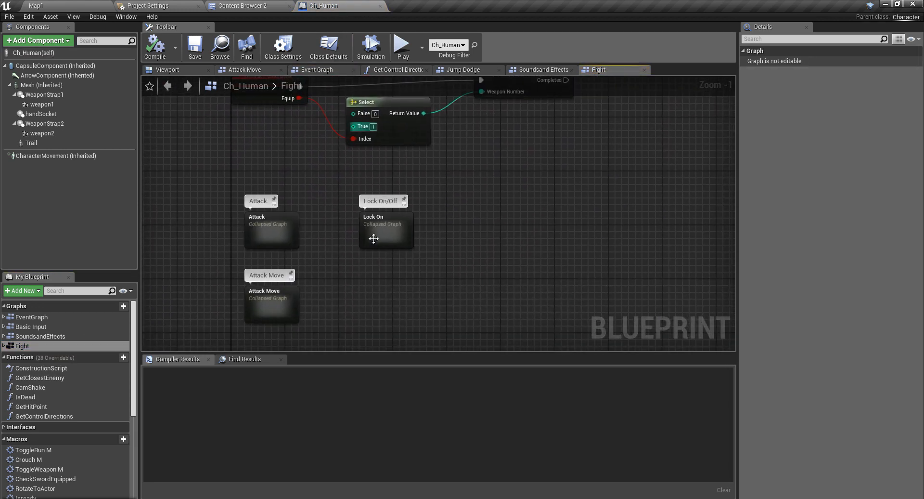
{"action": "scroll", "scroll_direction": "down", "scroll_amount": 3}
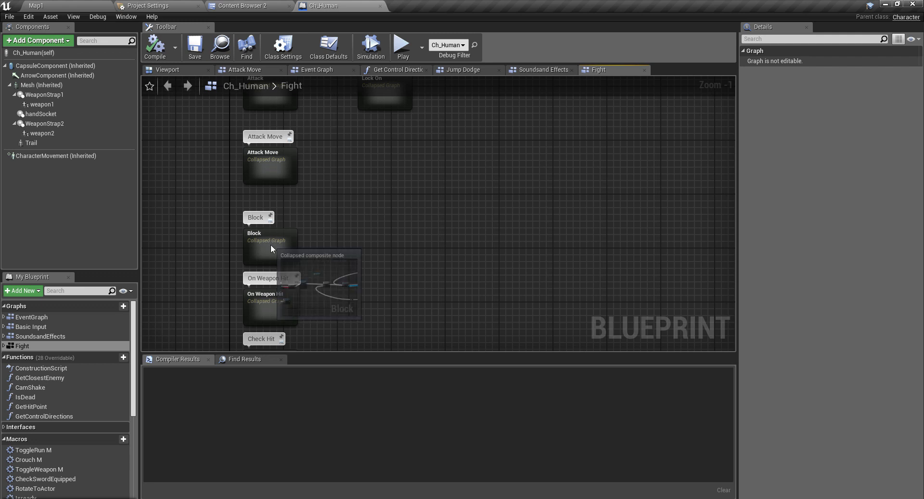
{"action": "double_click", "coordinate": [269, 247]}
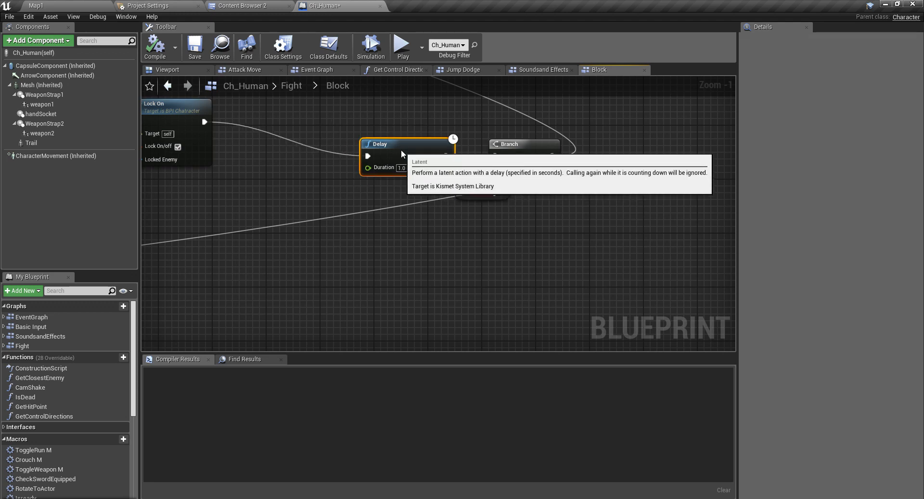
{"action": "scroll", "scroll_direction": "down", "scroll_amount": 3}
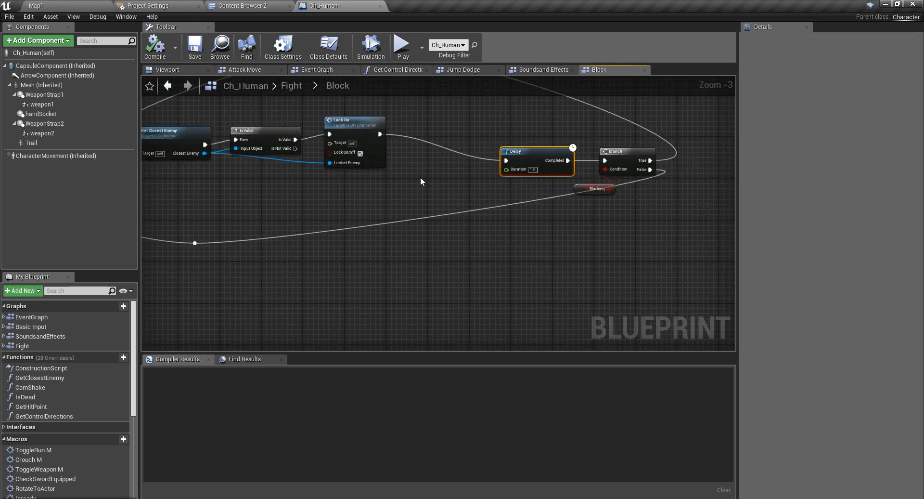
{"action": "mouse_move", "coordinate": [332, 205]}
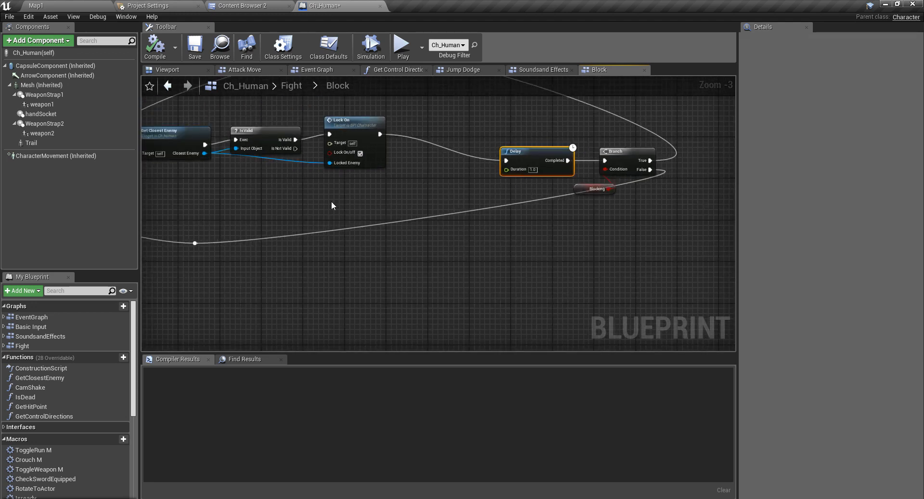
{"action": "scroll", "scroll_direction": "up", "scroll_amount": 3}
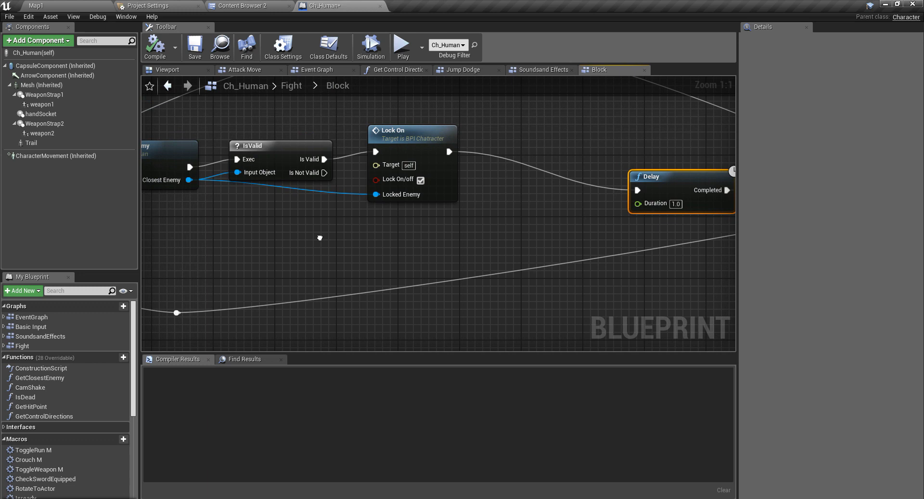
{"action": "mouse_move", "coordinate": [322, 241]}
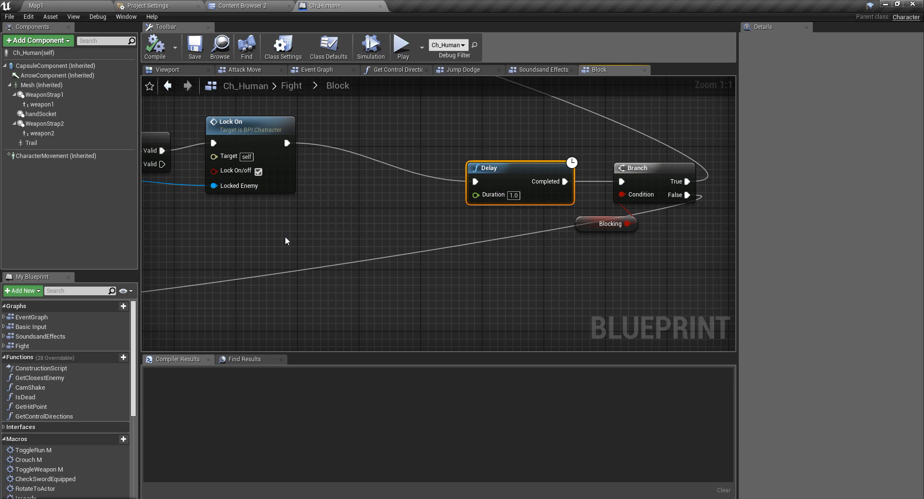
{"action": "mouse_move", "coordinate": [297, 163]}
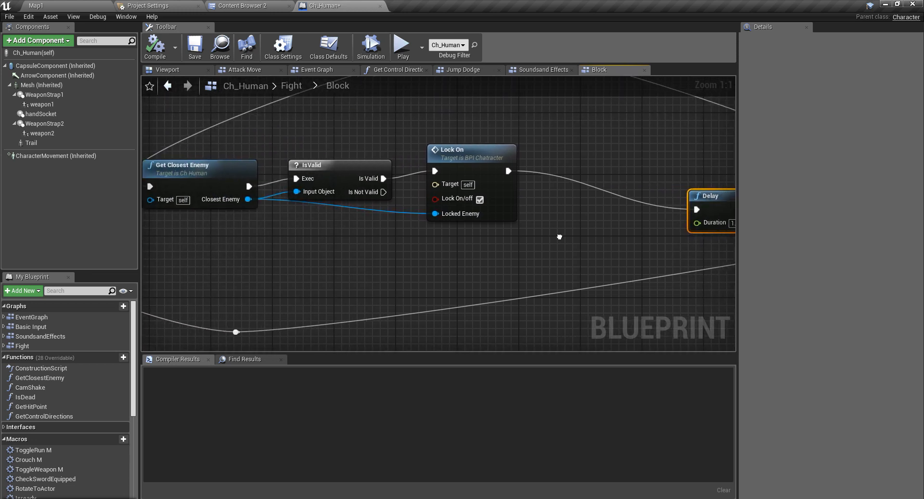
{"action": "mouse_move", "coordinate": [240, 256]}
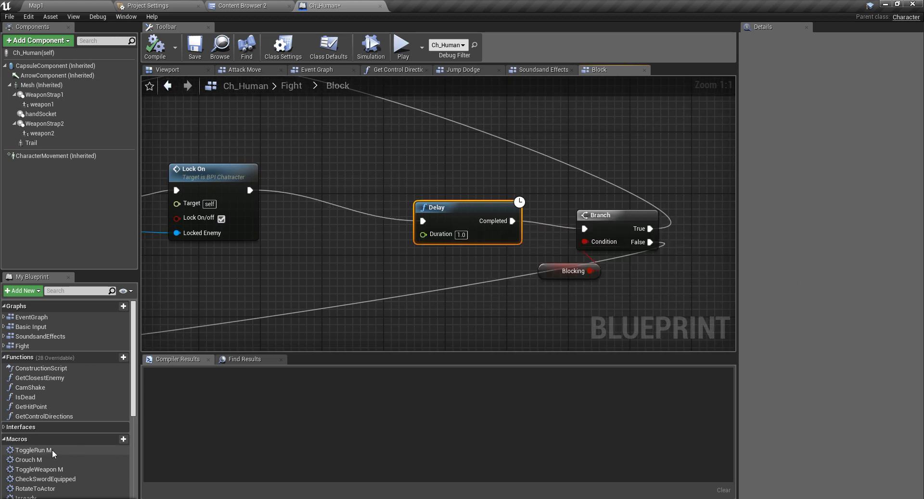
Create a Boolean variable canCounter in Fight and set it true between Lock On and Delay.
{"action": "scroll", "scroll_direction": "down", "scroll_amount": 3}
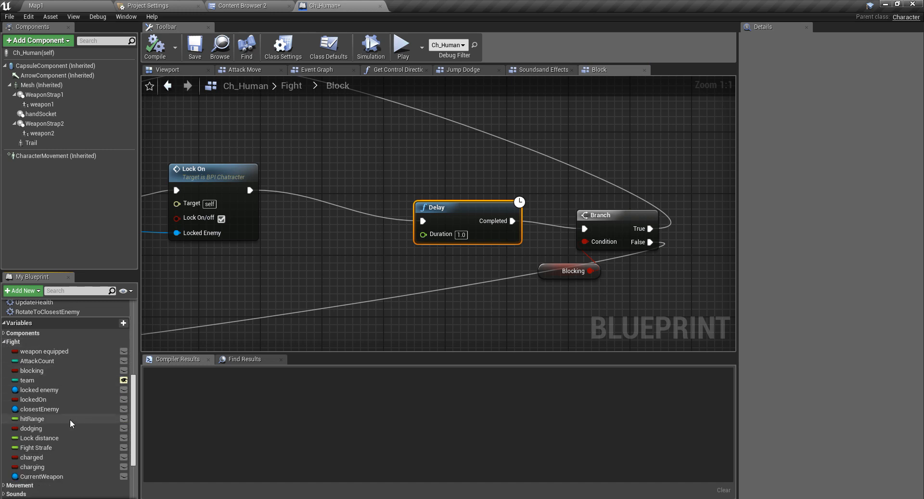
{"action": "mouse_move", "coordinate": [32, 466]}
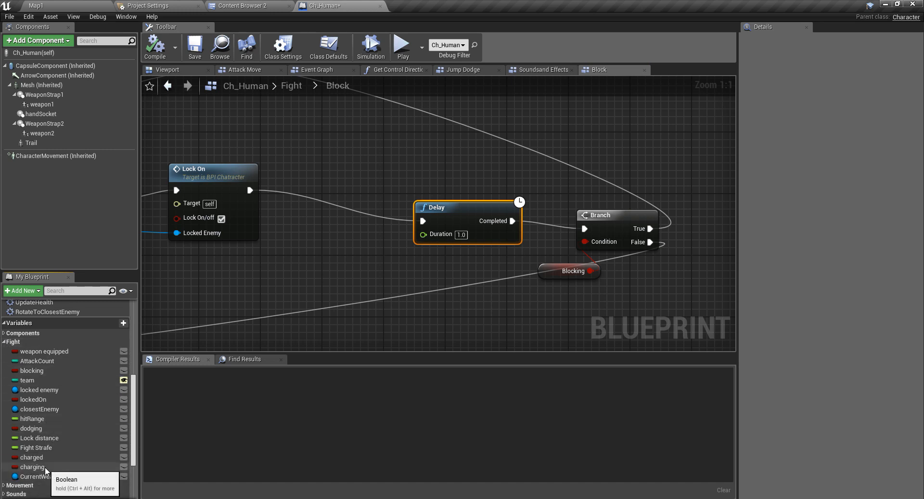
{"action": "left_click", "coordinate": [32, 466]}
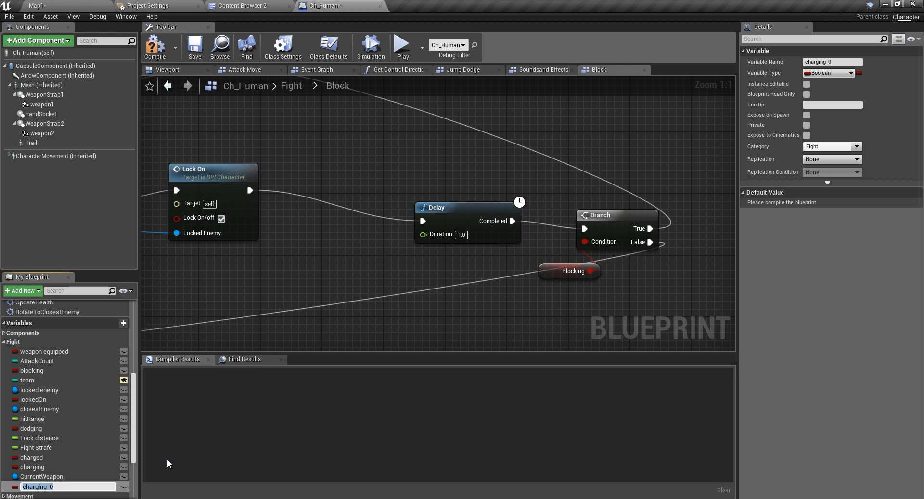
{"action": "type", "text": "canCounter"}
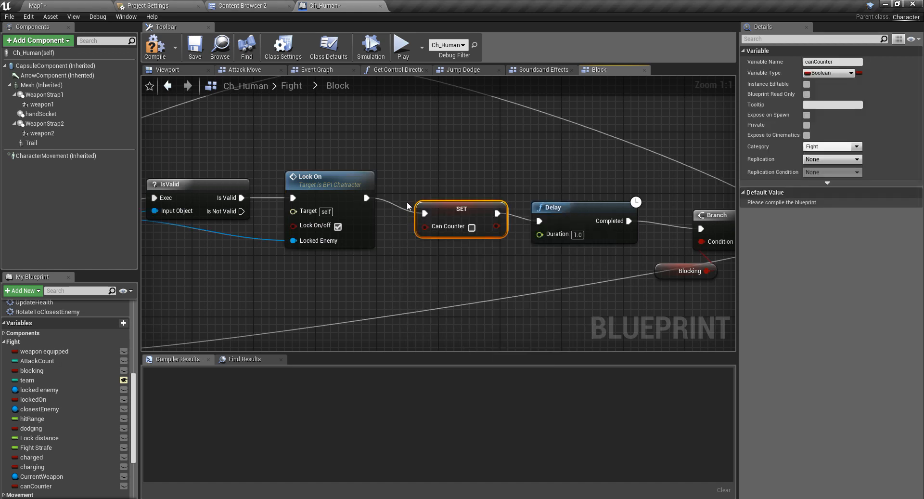
{"action": "left_click", "coordinate": [471, 227]}
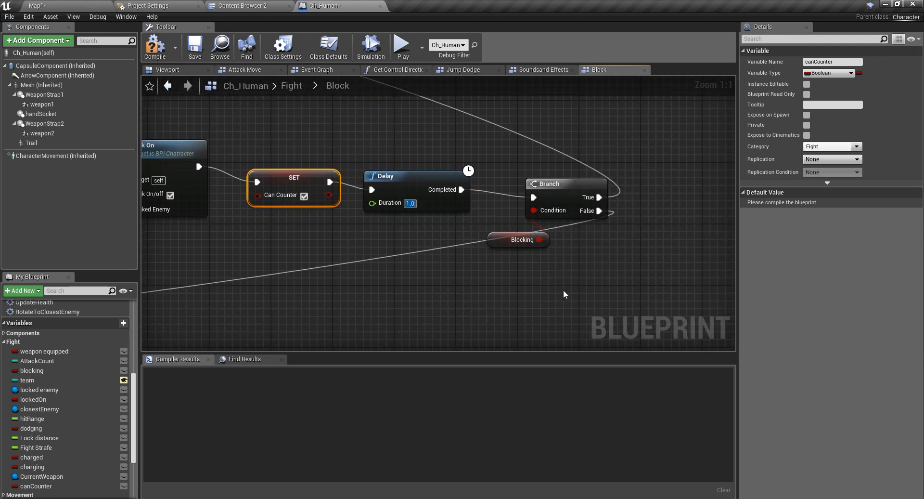
{"action": "mouse_move", "coordinate": [527, 262]}
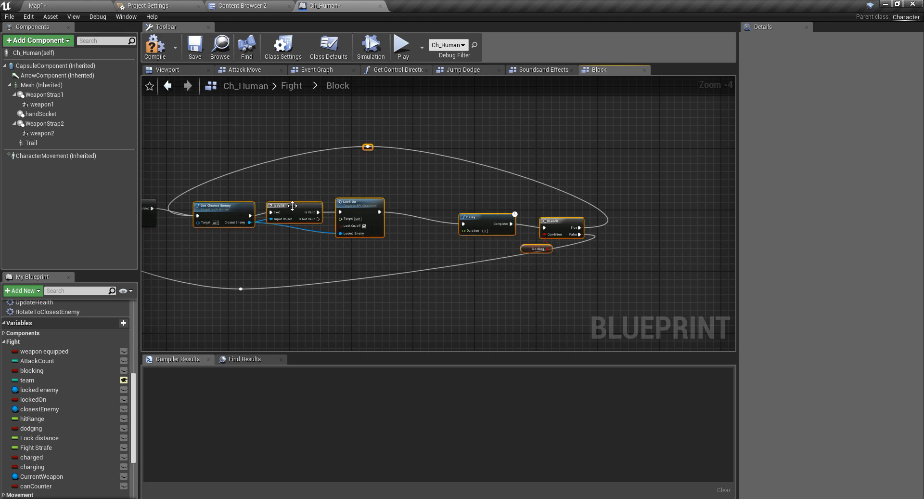
Set canCounter true after DoOnce, then reset it false after a 0.5-second Delay via a Sequence.
{"action": "scroll", "scroll_direction": "up", "scroll_amount": 3}
{"action": "type", "text": "set can"}
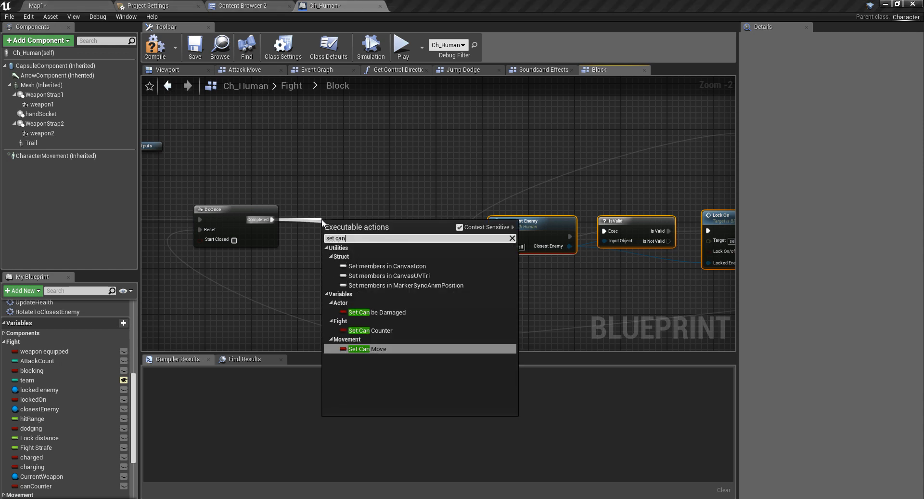
{"action": "left_click", "coordinate": [370, 331]}
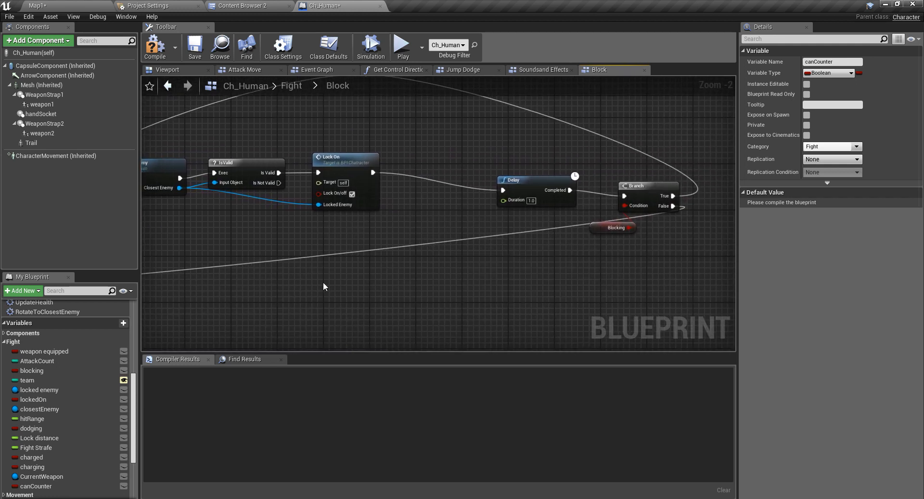
{"action": "scroll", "scroll_direction": "down", "scroll_amount": 3}
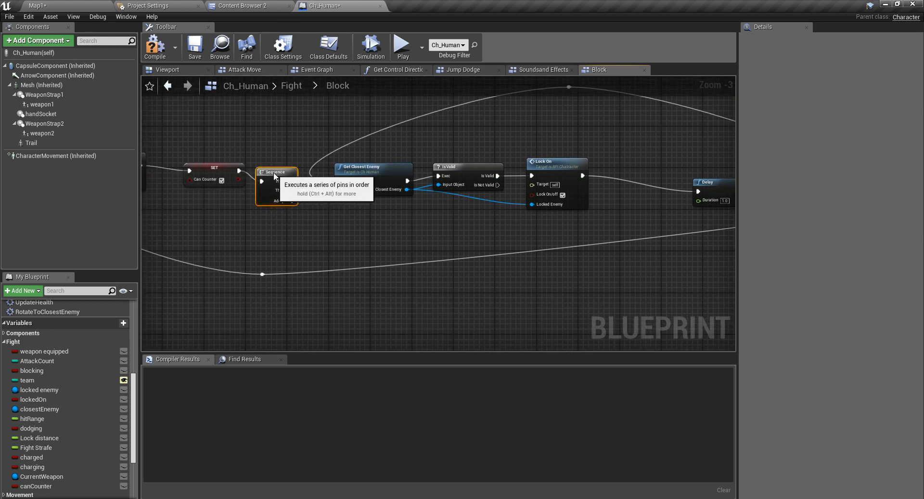
{"action": "scroll", "scroll_direction": "down", "scroll_amount": 3}
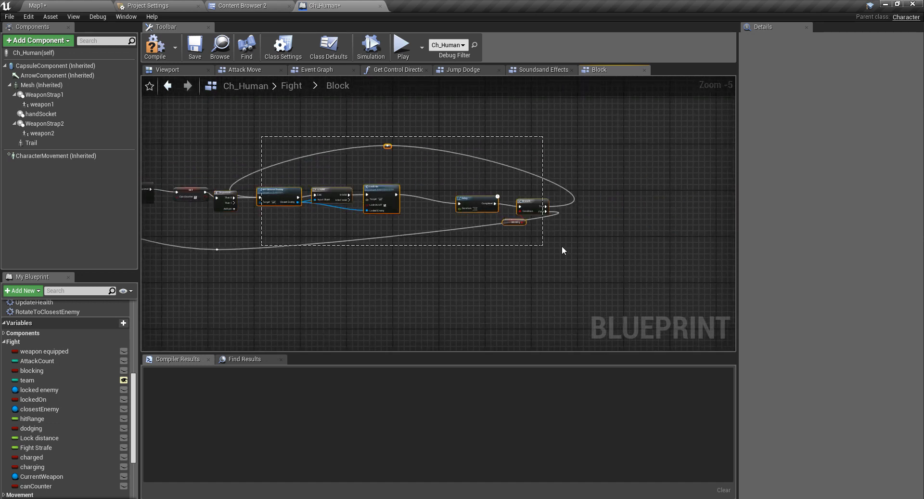
{"action": "scroll", "scroll_direction": "up", "scroll_amount": 3}
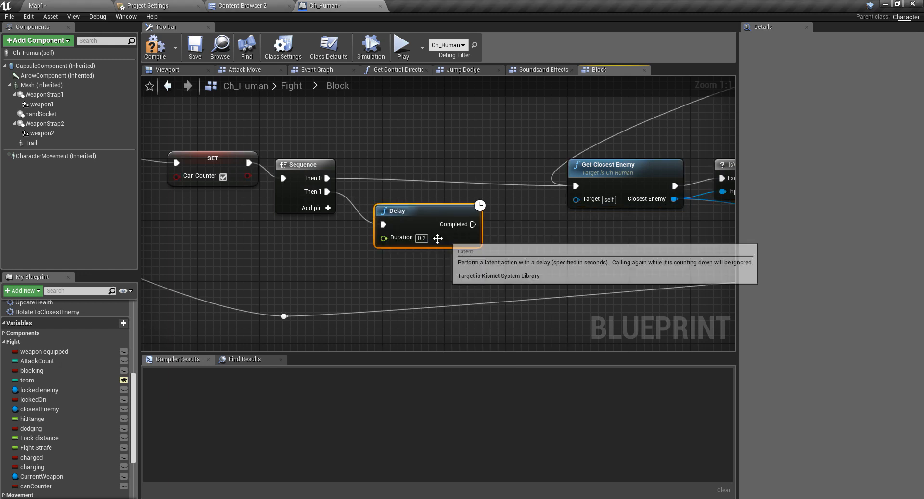
{"action": "mouse_move", "coordinate": [420, 238]}
{"action": "type", "text": "can co"}
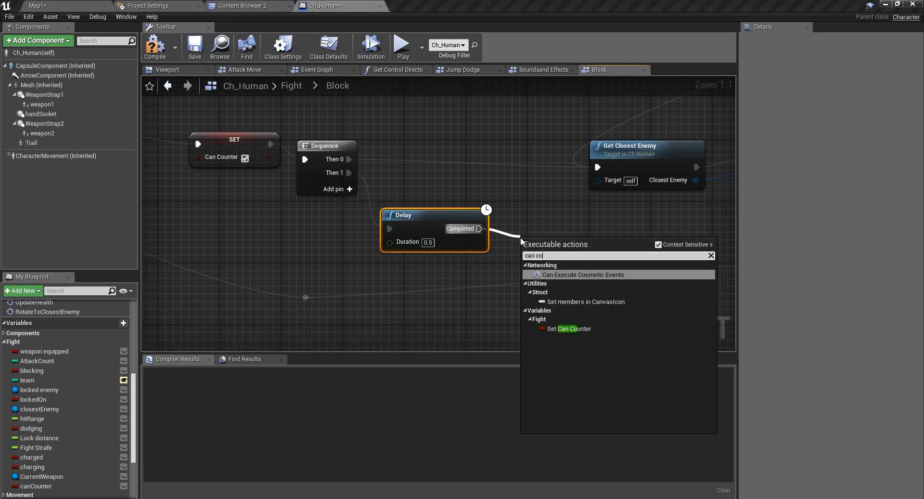
{"action": "left_click", "coordinate": [569, 328]}
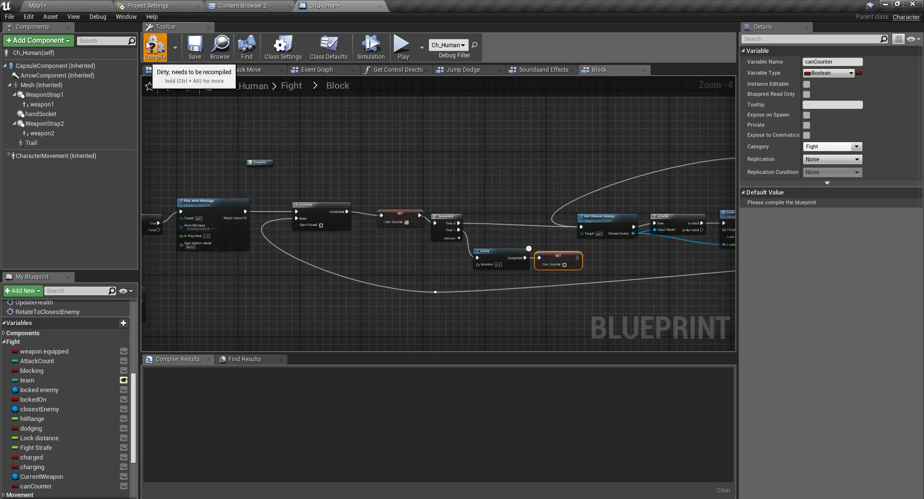
Compile Ch_Human and inspect the Check Hit collapsed graph.
{"action": "left_click", "coordinate": [154, 46]}
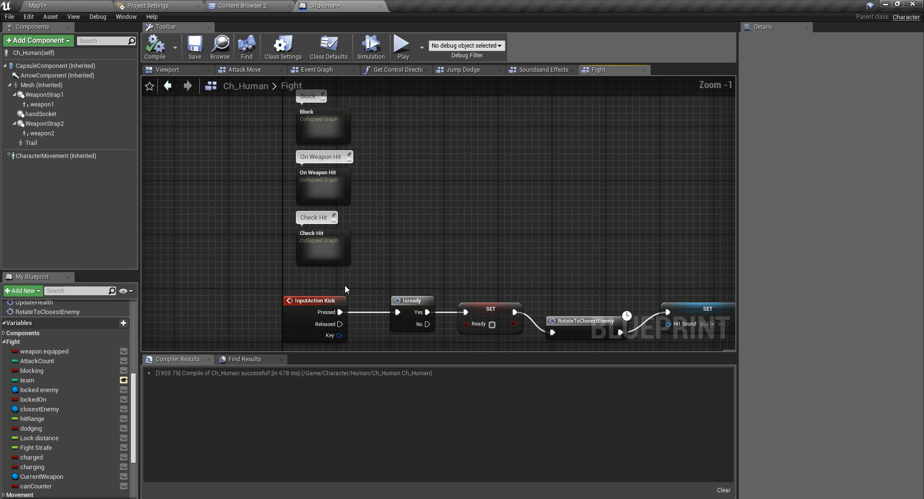
{"action": "double_click", "coordinate": [323, 245]}
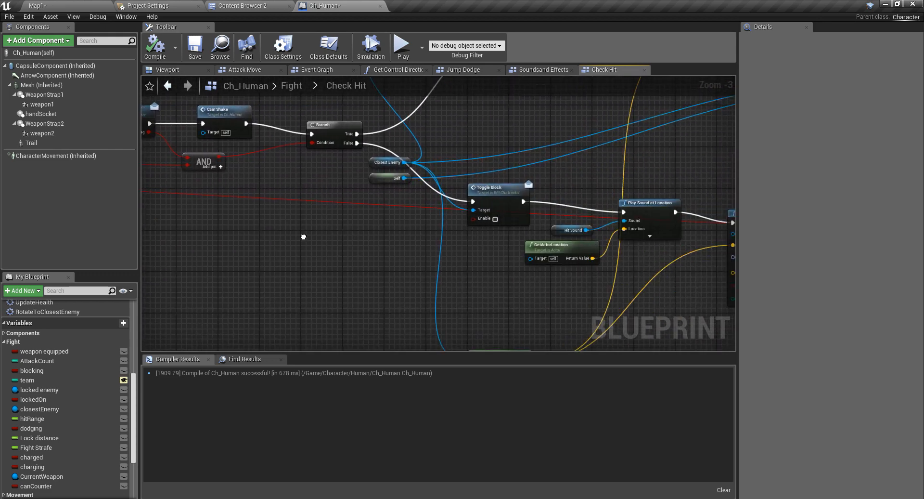
{"action": "mouse_move", "coordinate": [505, 215]}
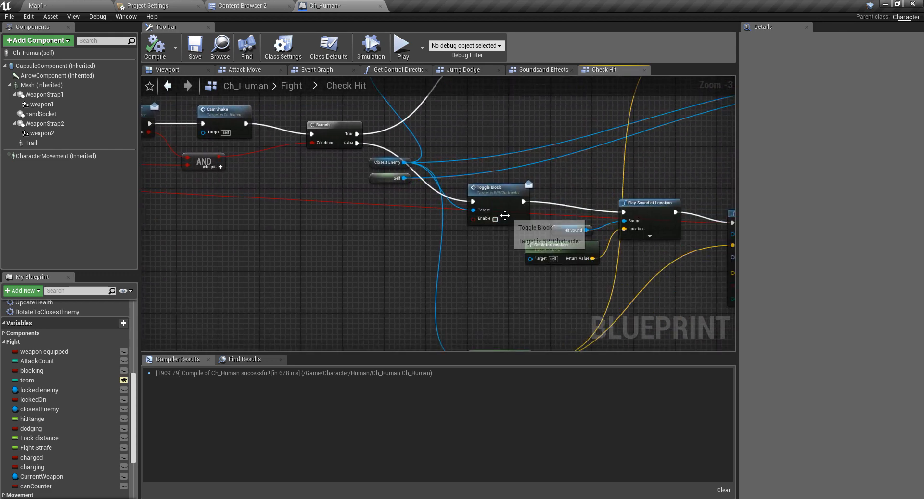
{"action": "scroll", "scroll_direction": "down", "scroll_amount": 3}
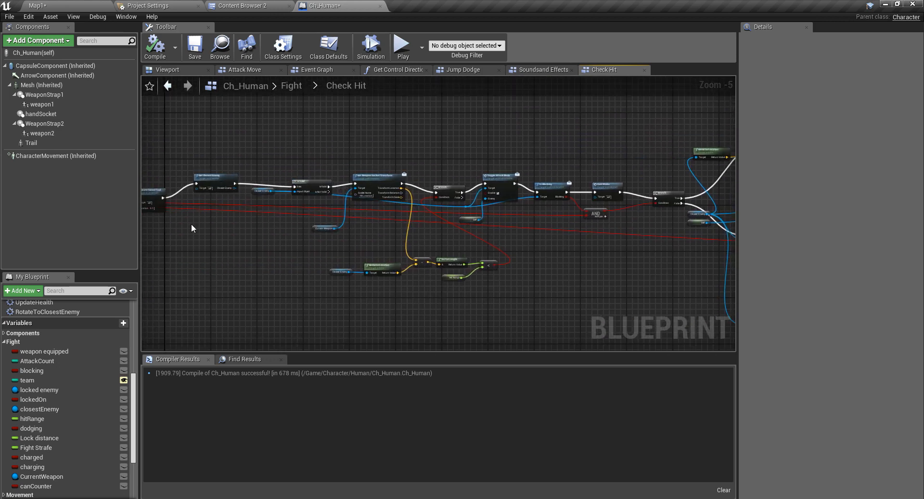
{"action": "scroll", "scroll_direction": "up", "scroll_amount": 3}
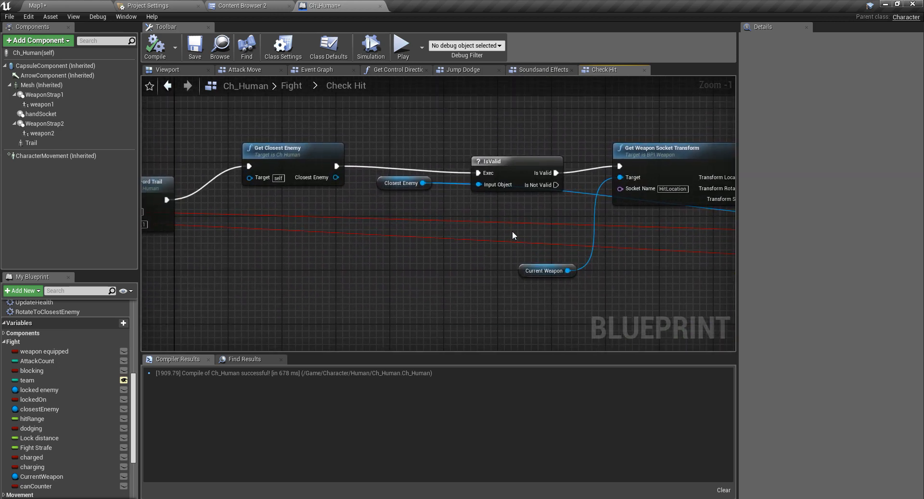
{"action": "mouse_move", "coordinate": [644, 271]}
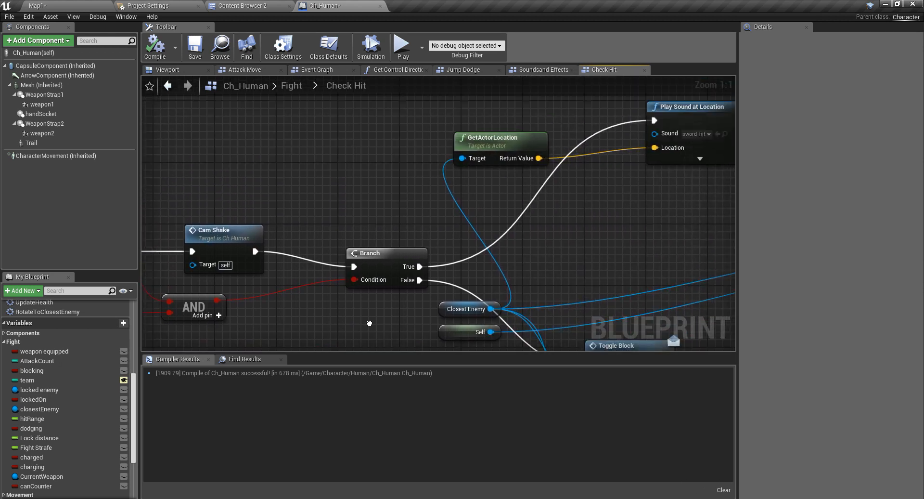
{"action": "scroll", "scroll_direction": "down", "scroll_amount": 3}
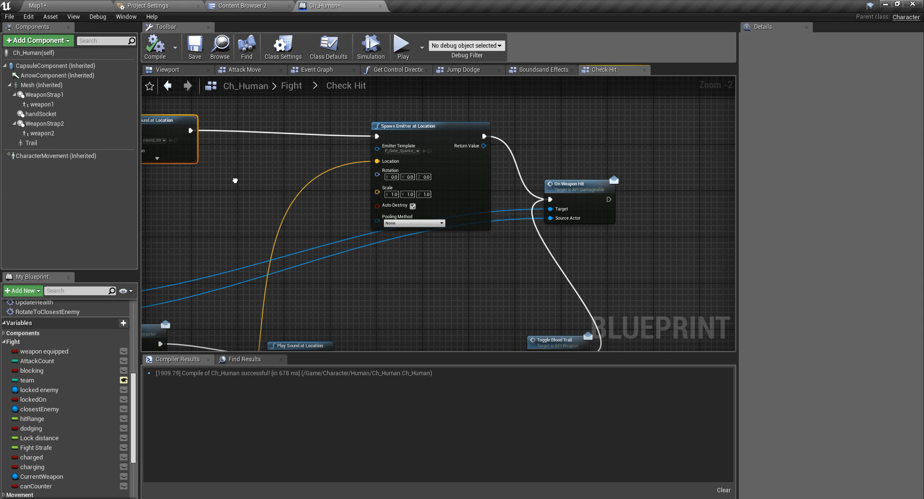
{"action": "scroll", "scroll_direction": "down", "scroll_amount": 3}
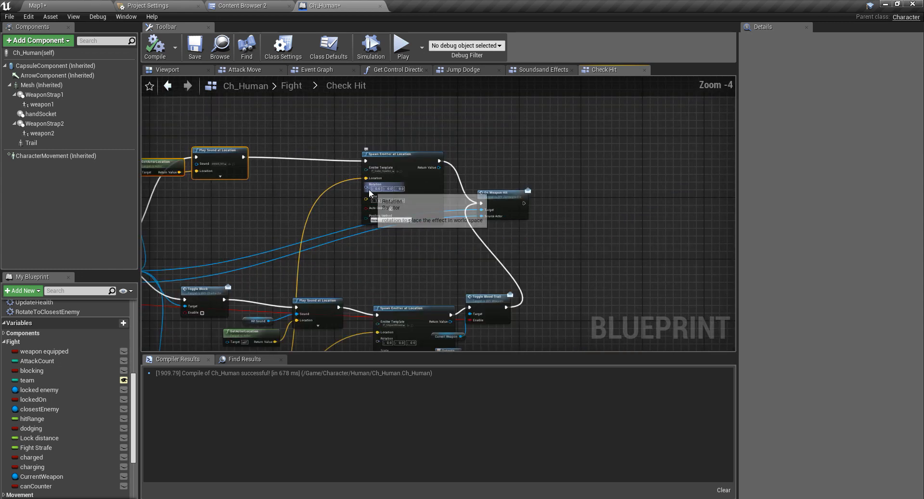
{"action": "scroll", "scroll_direction": "up", "scroll_amount": 3}
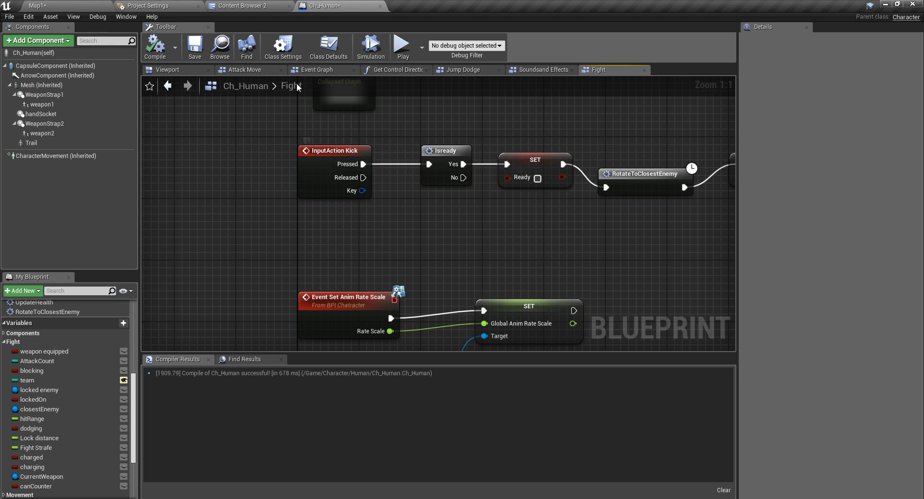
Show the blueprint's class settings listing interfaces BPI Chatracter and BPI Damageable.
{"action": "left_click", "coordinate": [282, 47]}
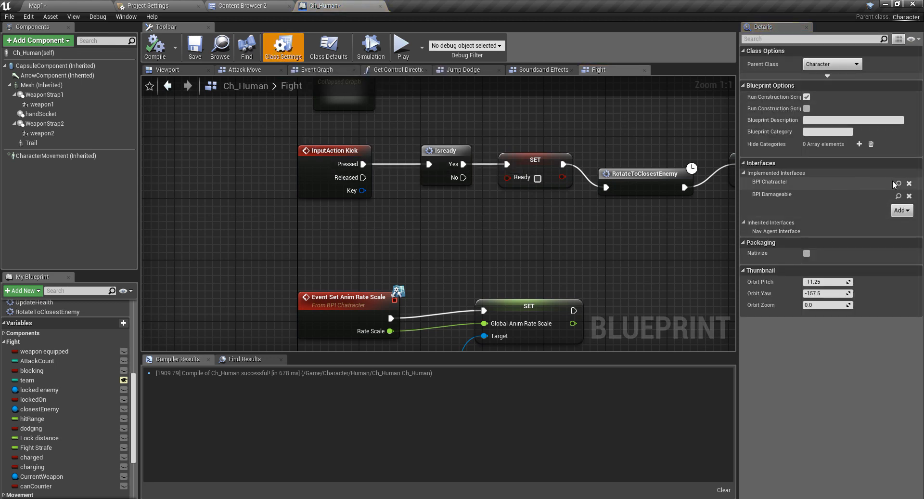
Add a new Counter function to BPI Chatracter's Fight category.
{"action": "left_click", "coordinate": [897, 183]}
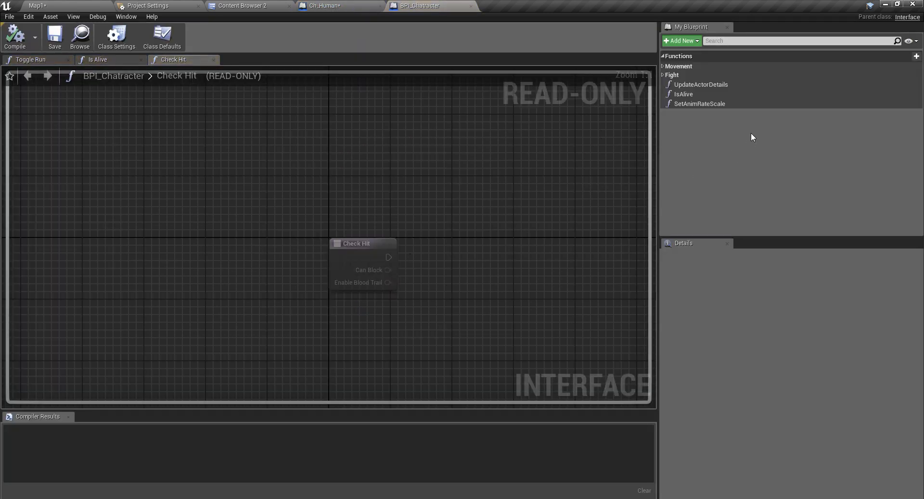
{"action": "left_click", "coordinate": [671, 75]}
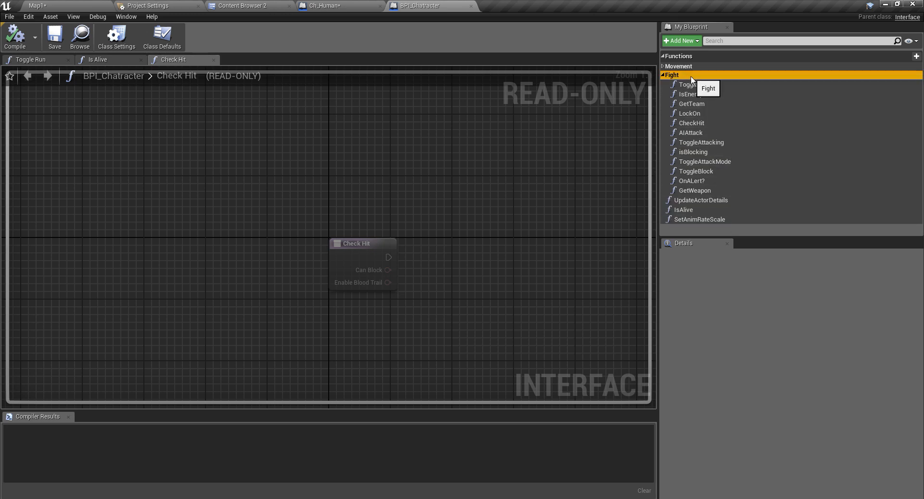
{"action": "mouse_move", "coordinate": [700, 85]}
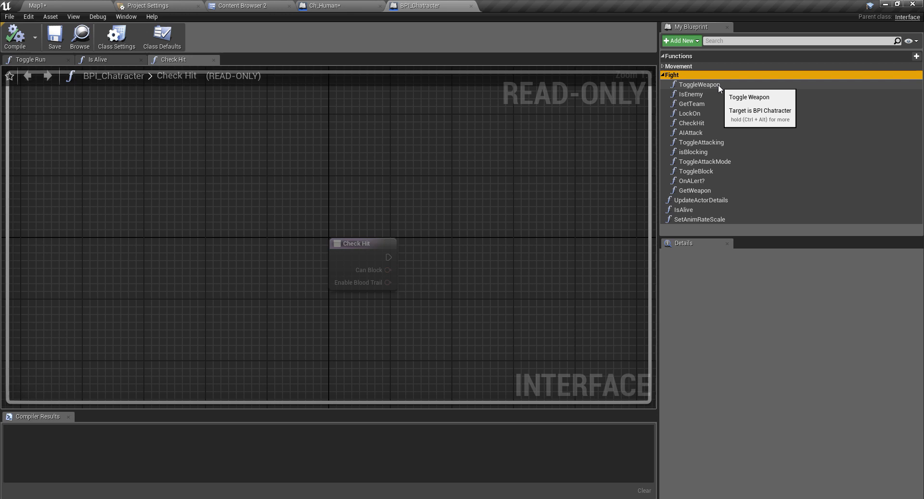
{"action": "mouse_move", "coordinate": [748, 83]}
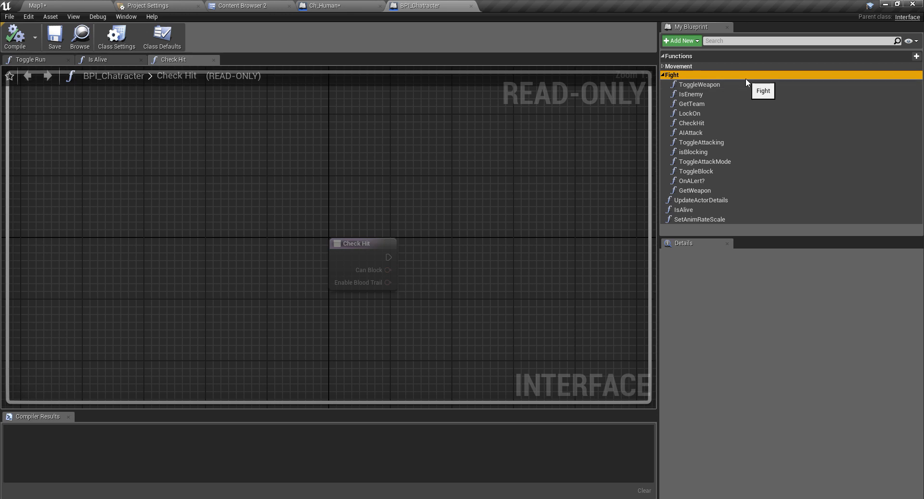
{"action": "left_click", "coordinate": [917, 56]}
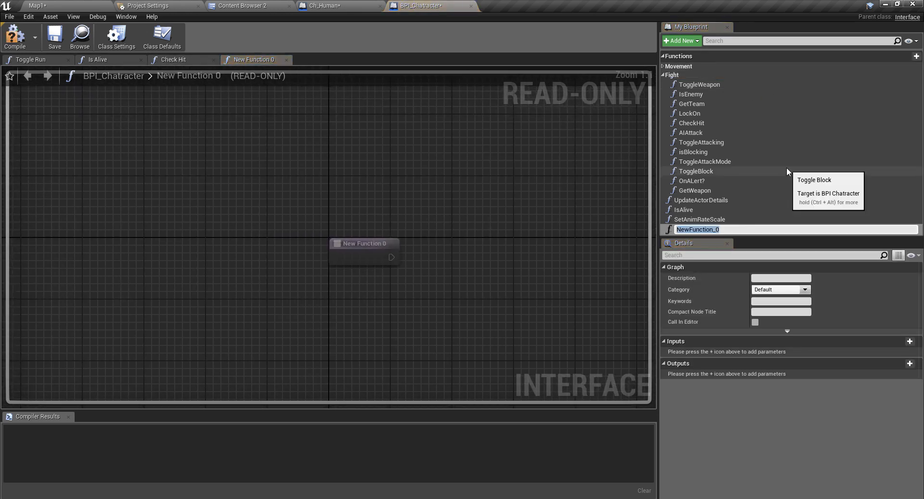
{"action": "type", "text": "Counter"}
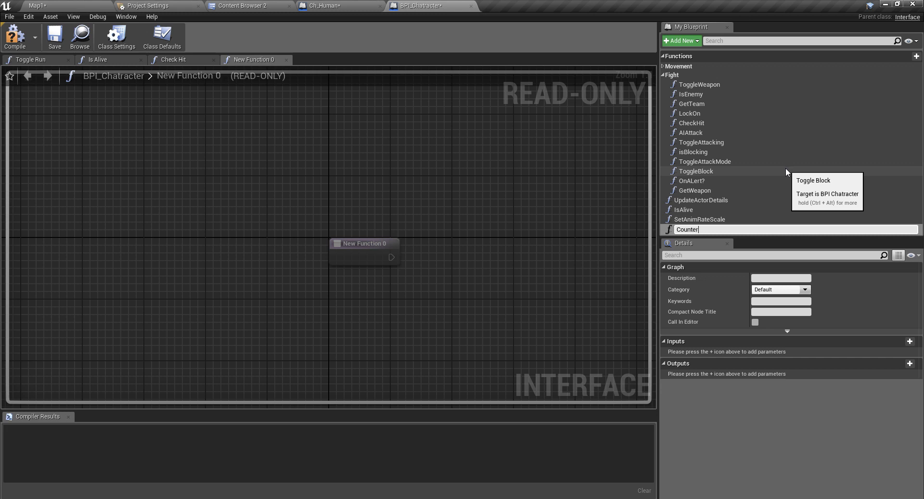
{"action": "key", "text": "Return"}
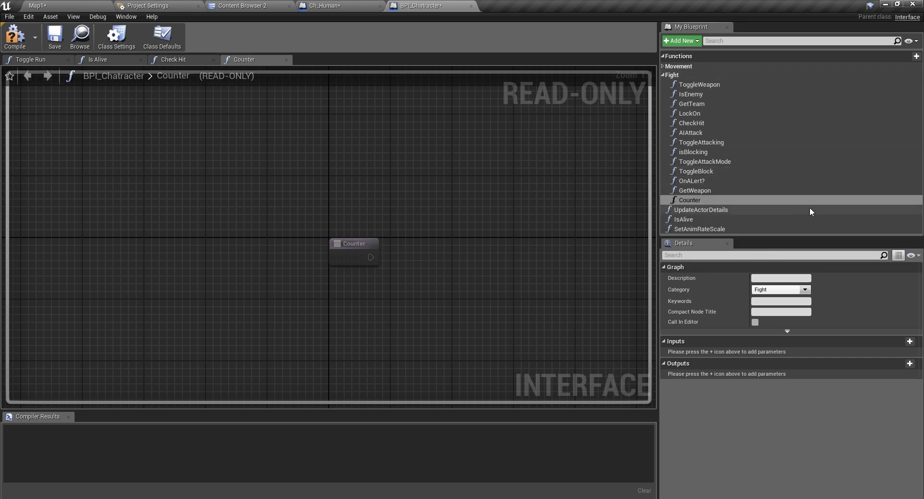
{"action": "mouse_move", "coordinate": [14, 37]}
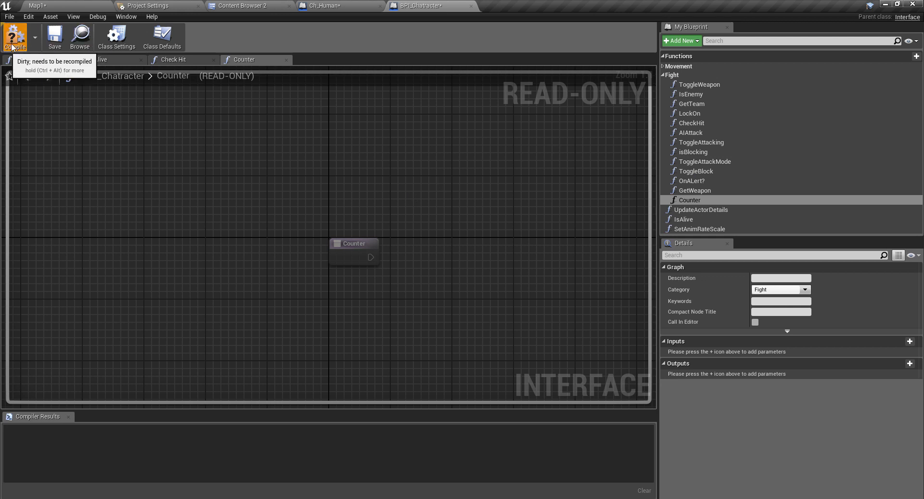
Compile the interface and return to the Ch_Human blueprint.
{"action": "left_click", "coordinate": [14, 37]}
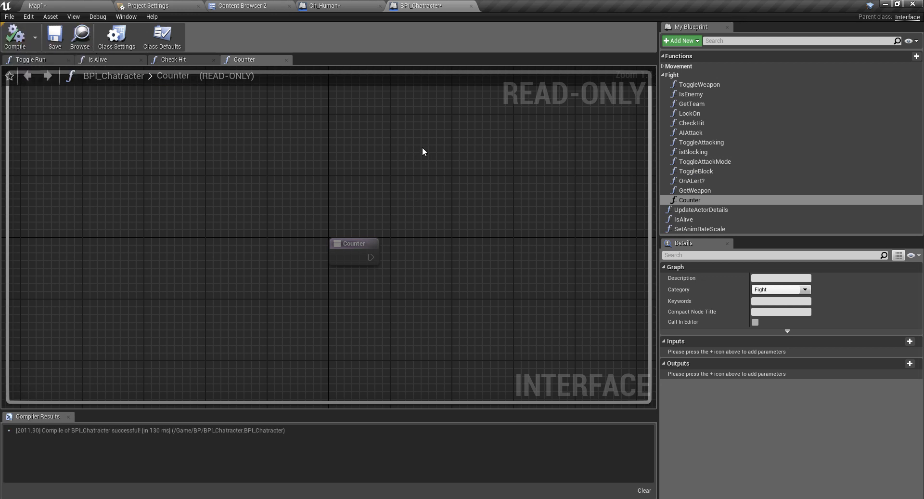
{"action": "left_click", "coordinate": [339, 6]}
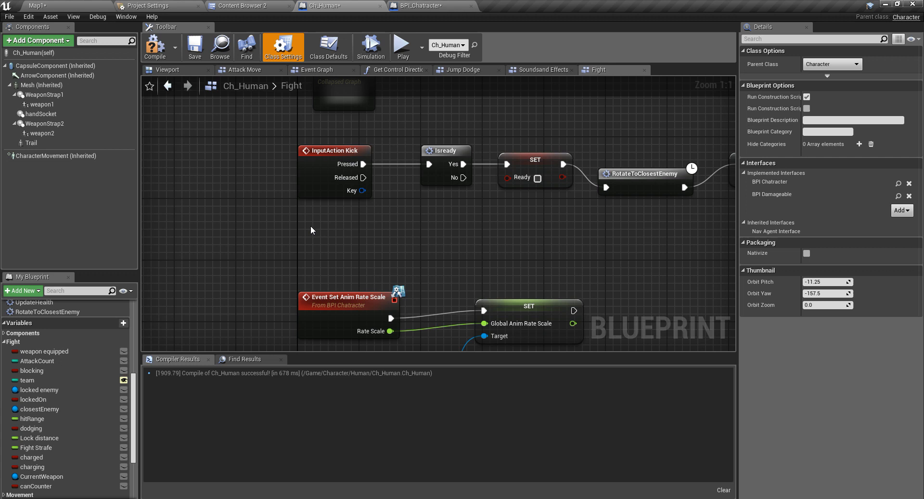
{"action": "mouse_move", "coordinate": [154, 46]}
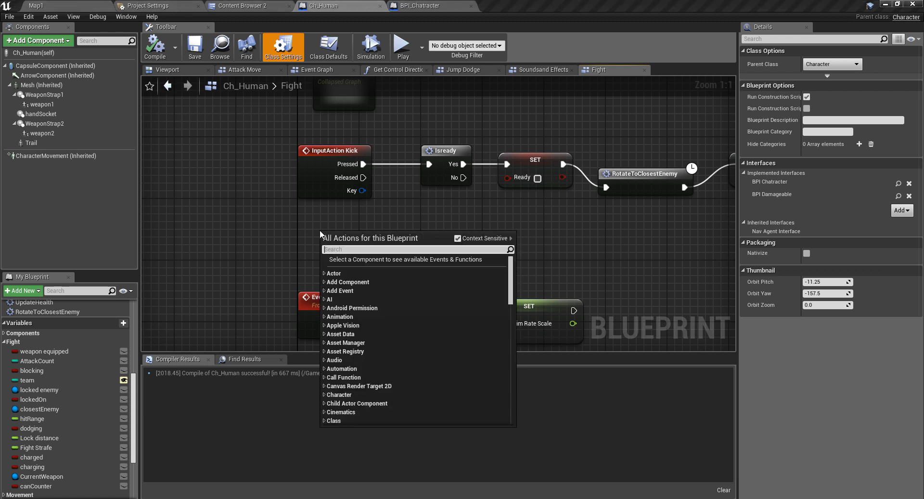
Add an Event Counter node and wire it into the isready branch beside InputAction Kick.
{"action": "type", "text": "count"}
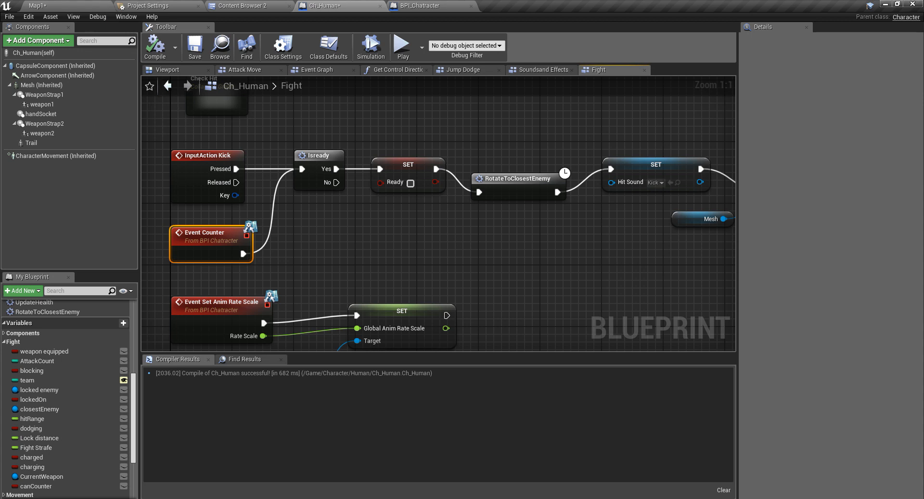
{"action": "mouse_move", "coordinate": [460, 77]}
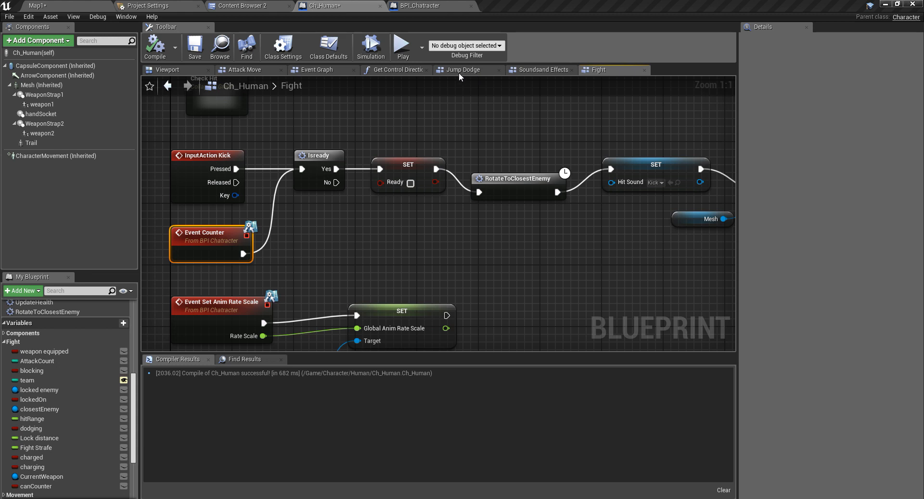
{"action": "mouse_move", "coordinate": [486, 85]}
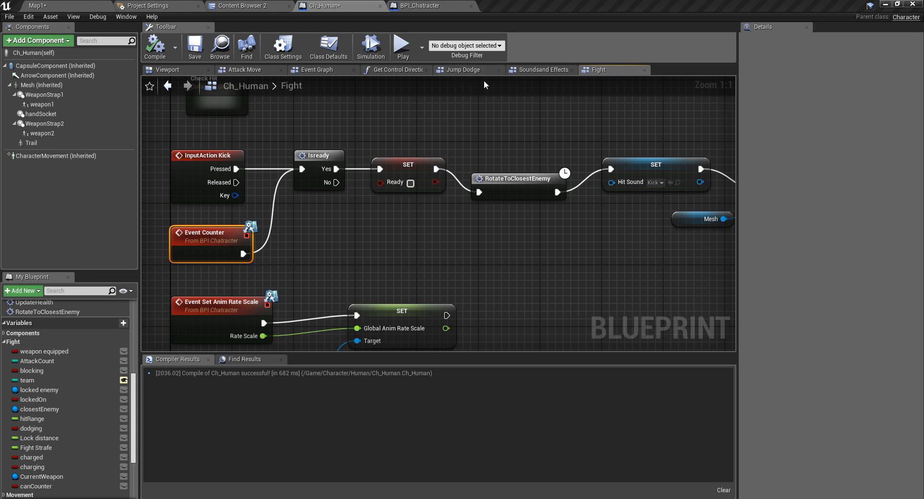
{"action": "mouse_move", "coordinate": [325, 172]}
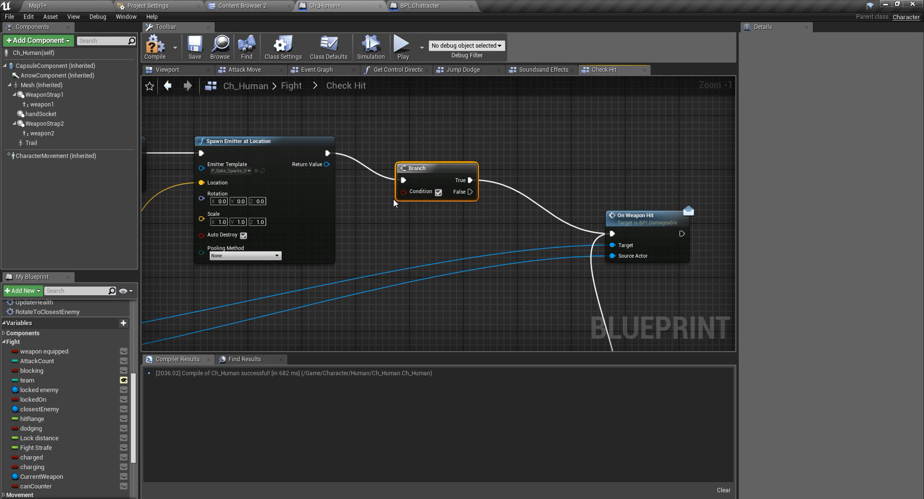
Add then delete a canCounter Branch in Check Hit, leaving the emitter feeding On Weapon Hit.
{"action": "left_click", "coordinate": [36, 486]}
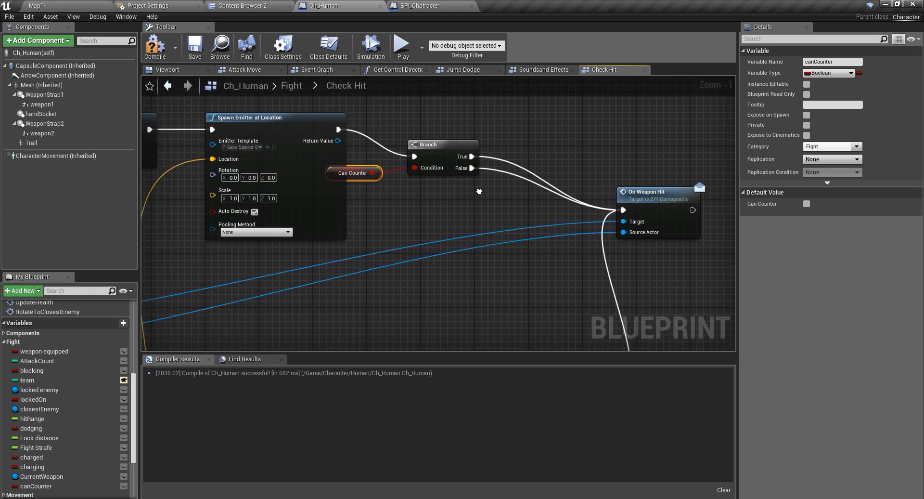
{"action": "mouse_move", "coordinate": [427, 320]}
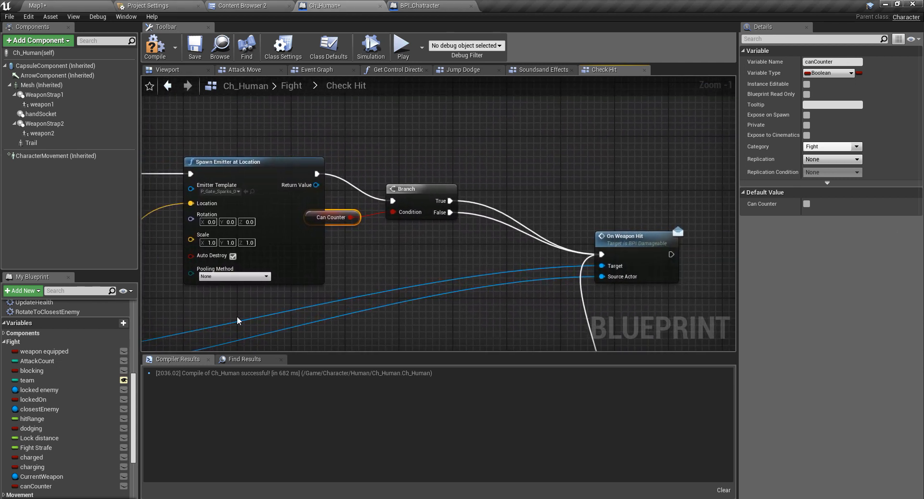
{"action": "mouse_move", "coordinate": [354, 171]}
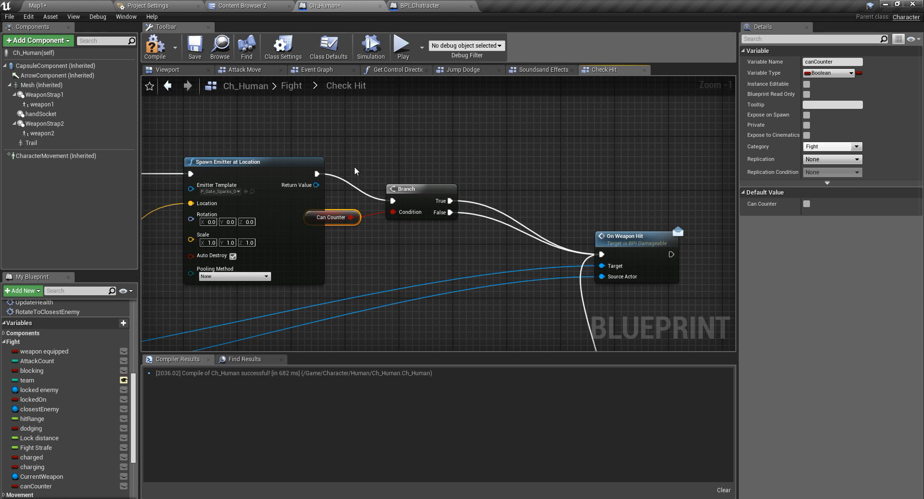
{"action": "key", "text": "Delete"}
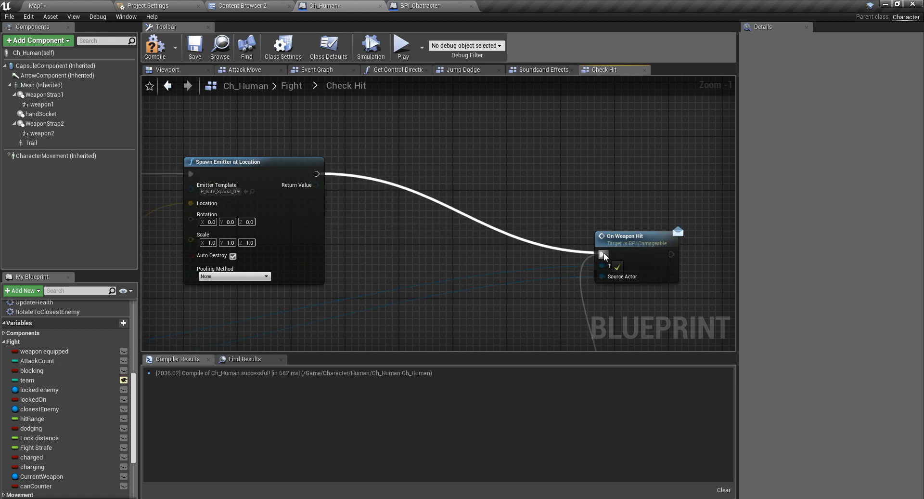
Insert a Counter interface call between Spawn Emitter at Location and On Weapon Hit.
{"action": "scroll", "scroll_direction": "down", "scroll_amount": 3}
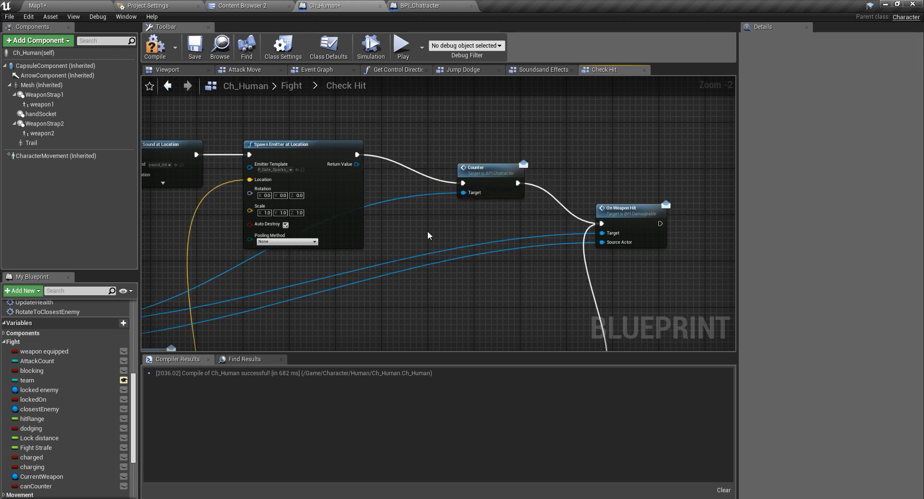
{"action": "left_click_drag", "start_coordinate": [430, 235], "coordinate": [529, 241]}
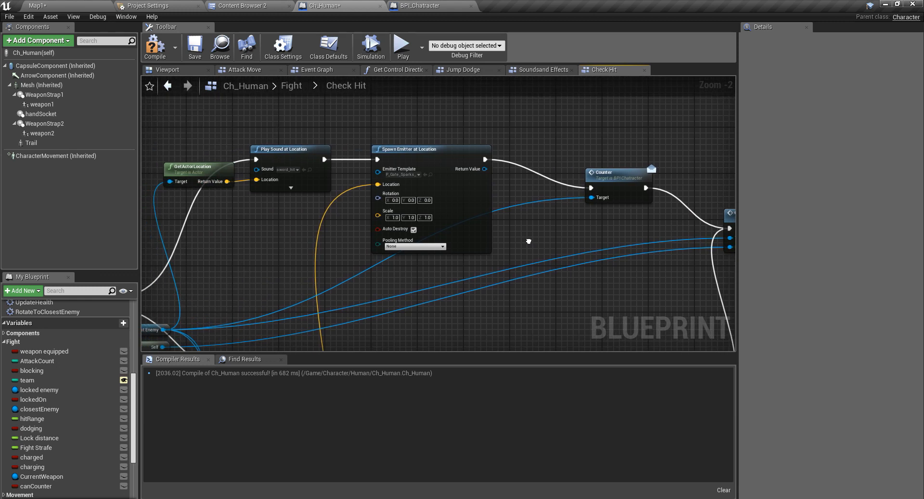
{"action": "left_click_drag", "start_coordinate": [528, 241], "coordinate": [518, 151]}
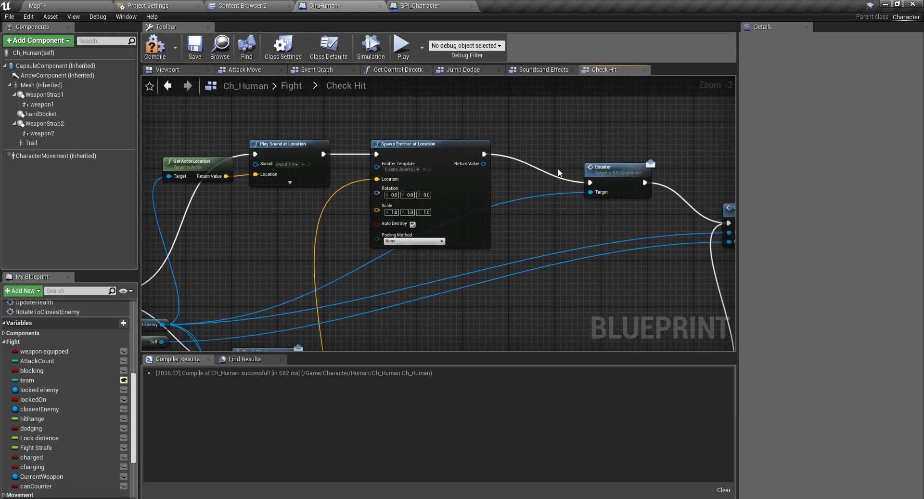
{"action": "mouse_move", "coordinate": [570, 169]}
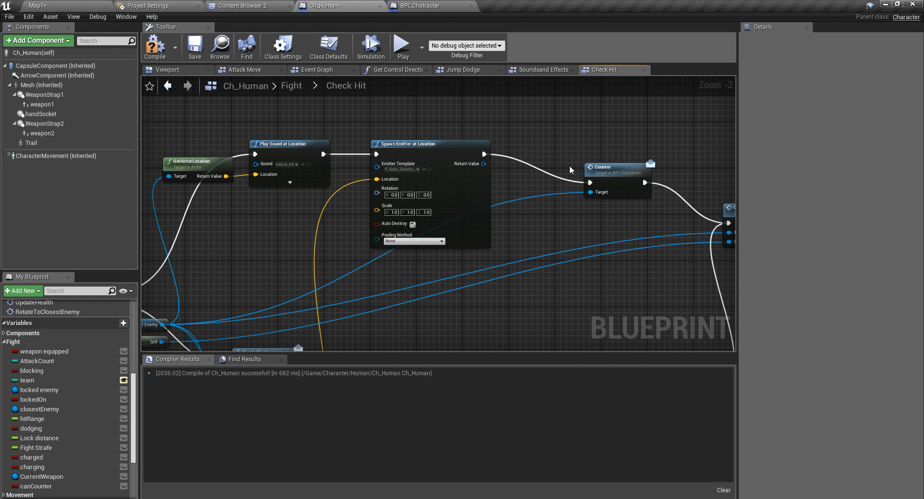
{"action": "mouse_move", "coordinate": [291, 86]}
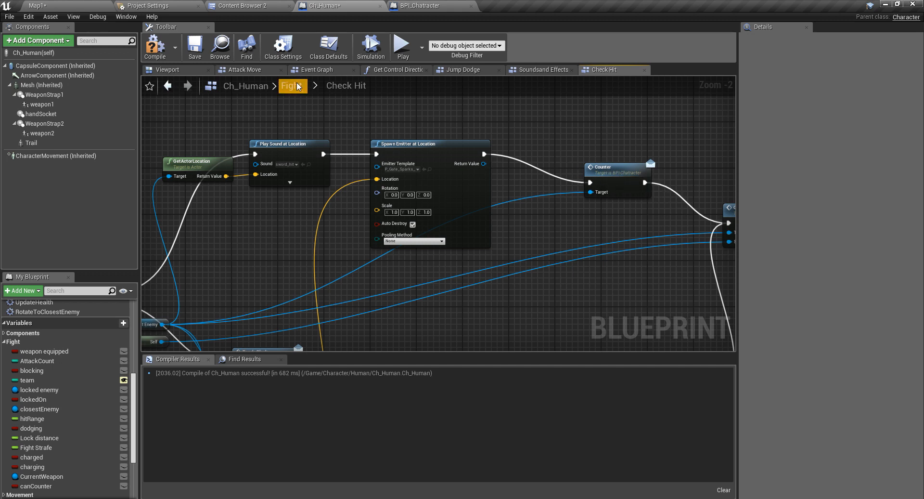
Return via the breadcrumb from Check Hit to the parent Fight graph.
{"action": "left_click", "coordinate": [290, 86]}
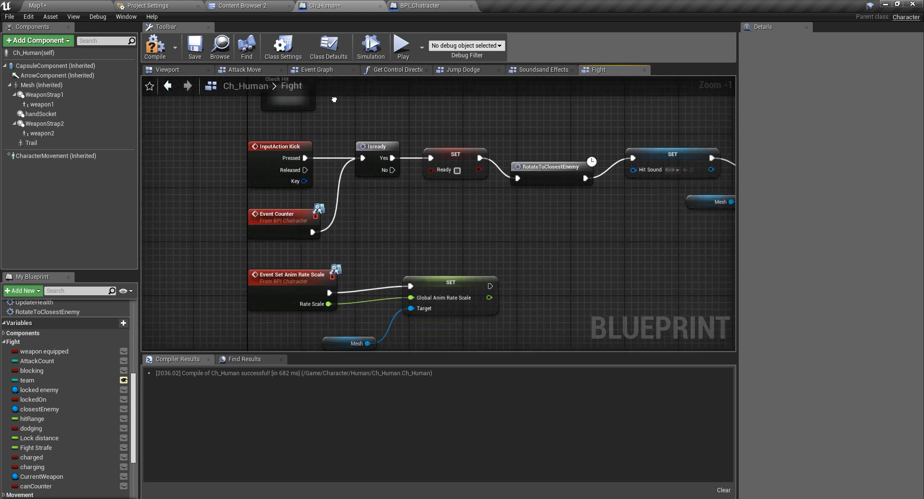
{"action": "scroll", "scroll_direction": "down", "scroll_amount": 3}
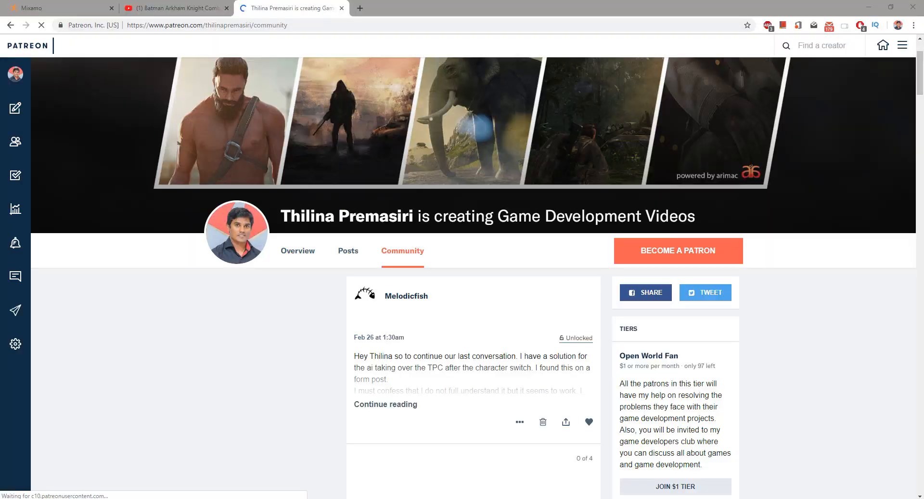
{"action": "scroll", "scroll_direction": "down", "scroll_amount": 3}
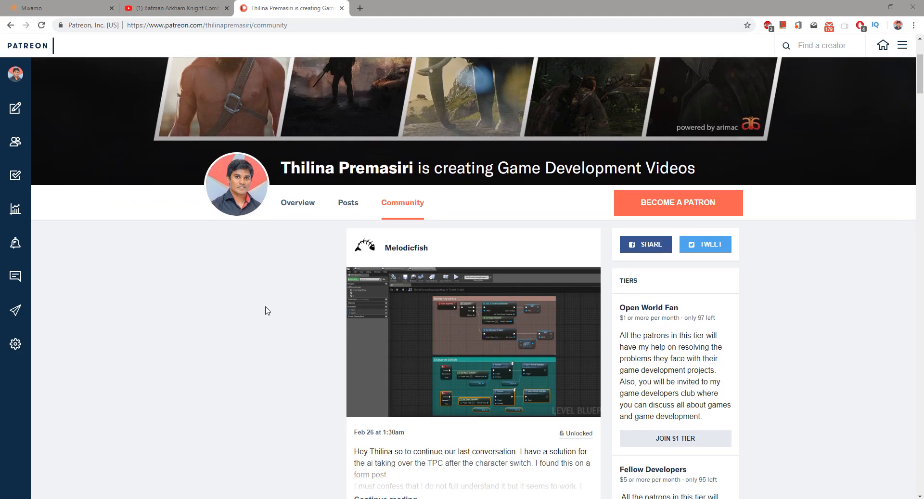
{"action": "scroll", "scroll_direction": "down", "scroll_amount": 3}
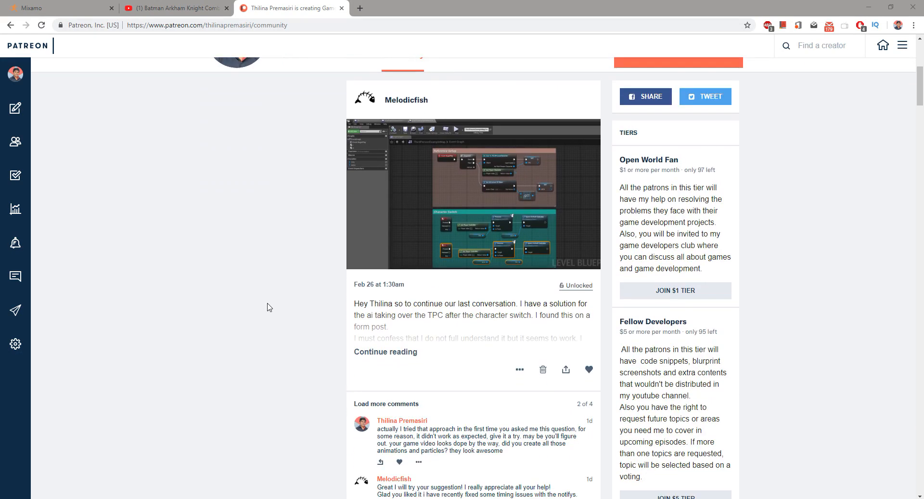
{"action": "scroll", "scroll_direction": "up", "scroll_amount": 3}
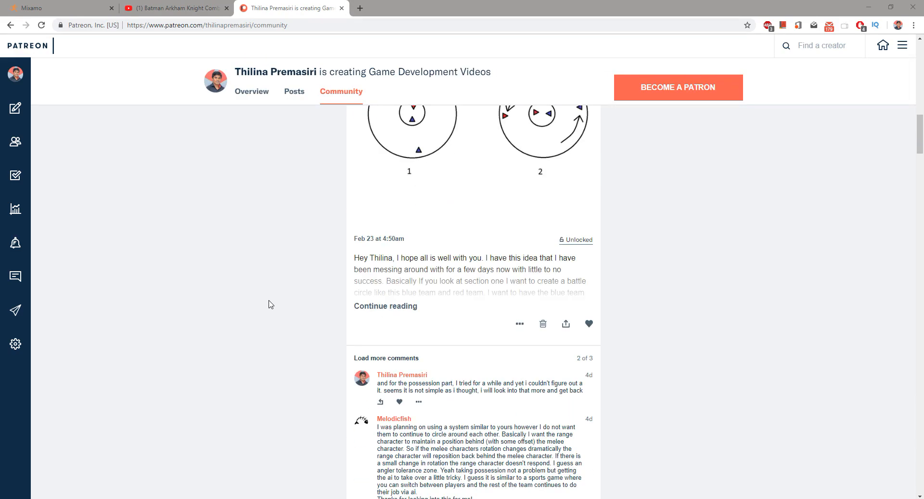
{"action": "scroll", "scroll_direction": "up", "scroll_amount": 3}
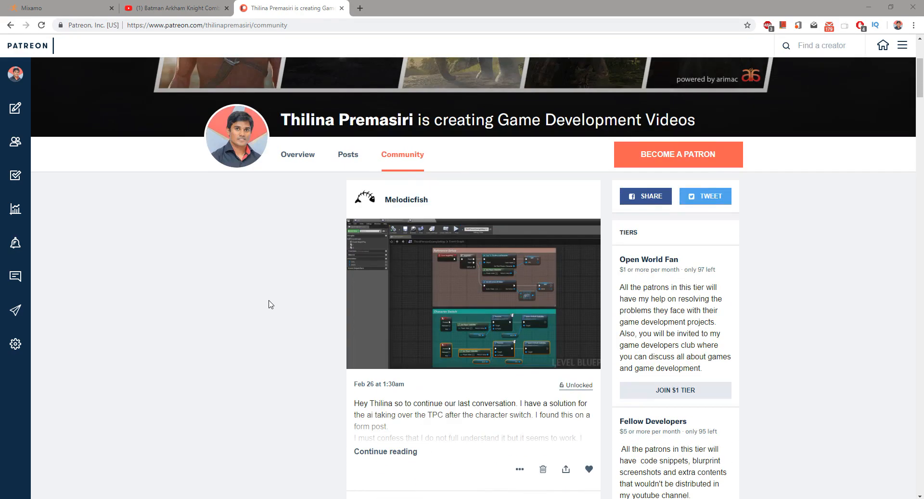
{"action": "scroll", "scroll_direction": "down", "scroll_amount": 3}
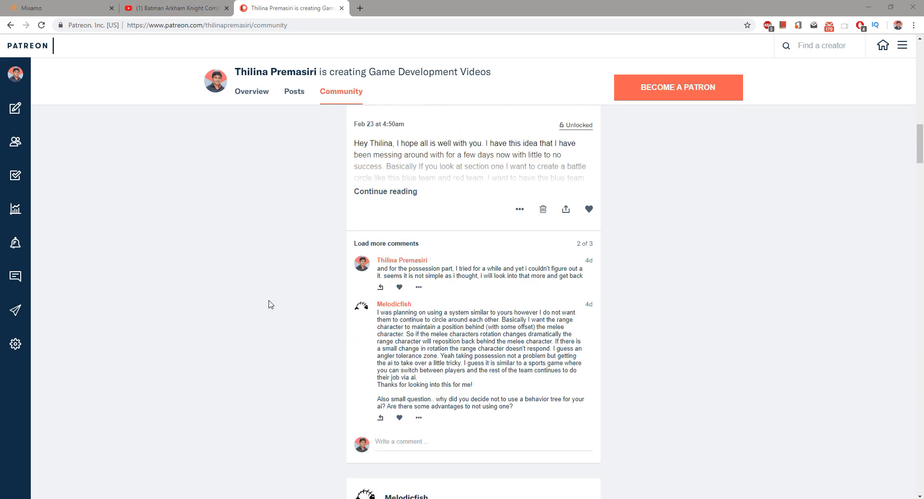
{"action": "scroll", "scroll_direction": "up", "scroll_amount": 3}
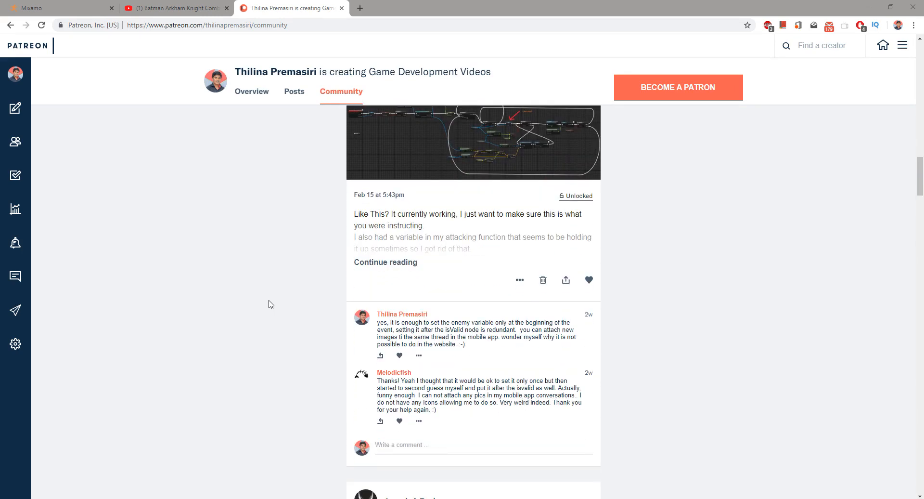
{"action": "scroll", "scroll_direction": "down", "scroll_amount": 3}
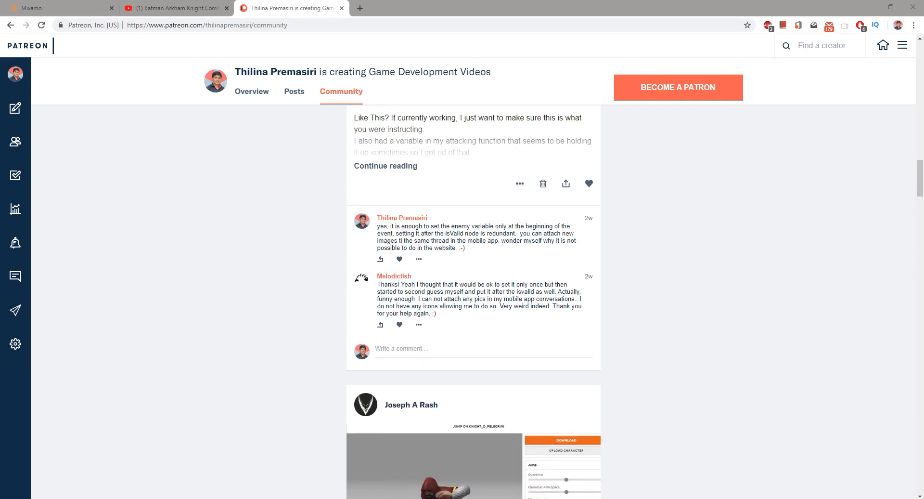
{"action": "scroll", "scroll_direction": "up", "scroll_amount": 3}
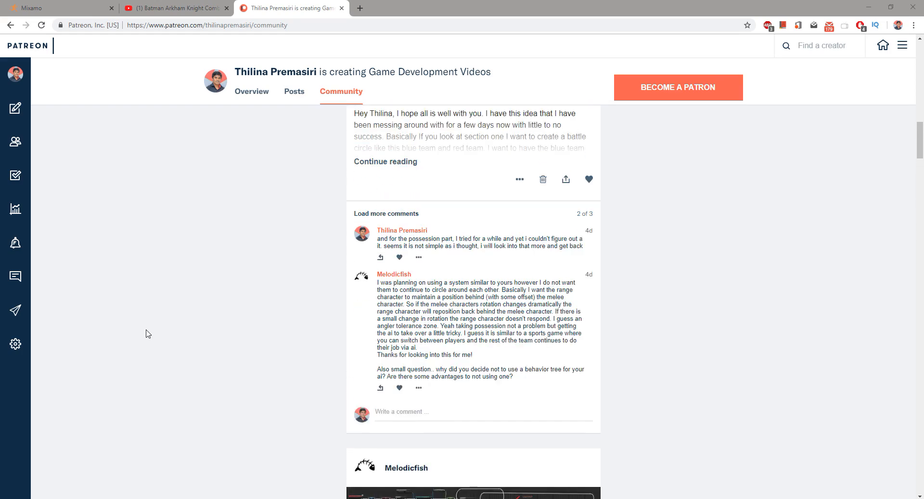